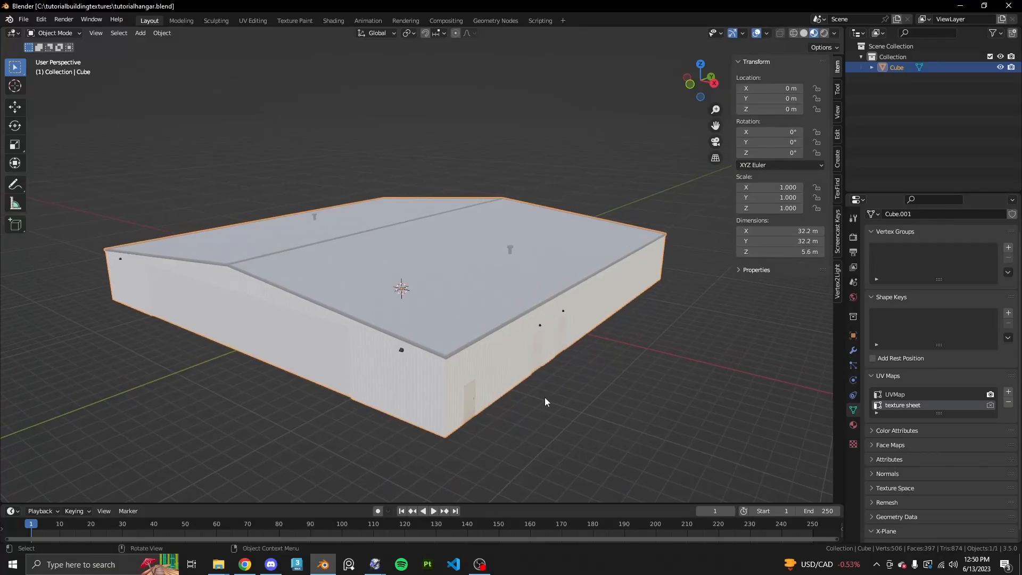
{"action": "mouse_move", "coordinate": [560, 349]}
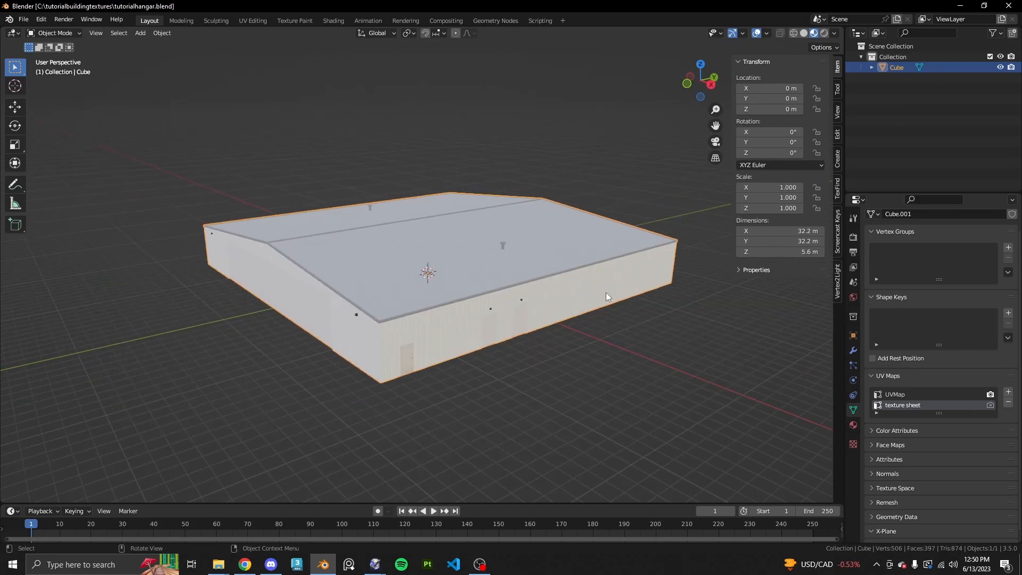
- Orbit around the hangar to preview it with full rendered shading
{"action": "left_click_drag", "start_coordinate": [606, 297], "coordinate": [470, 389]}
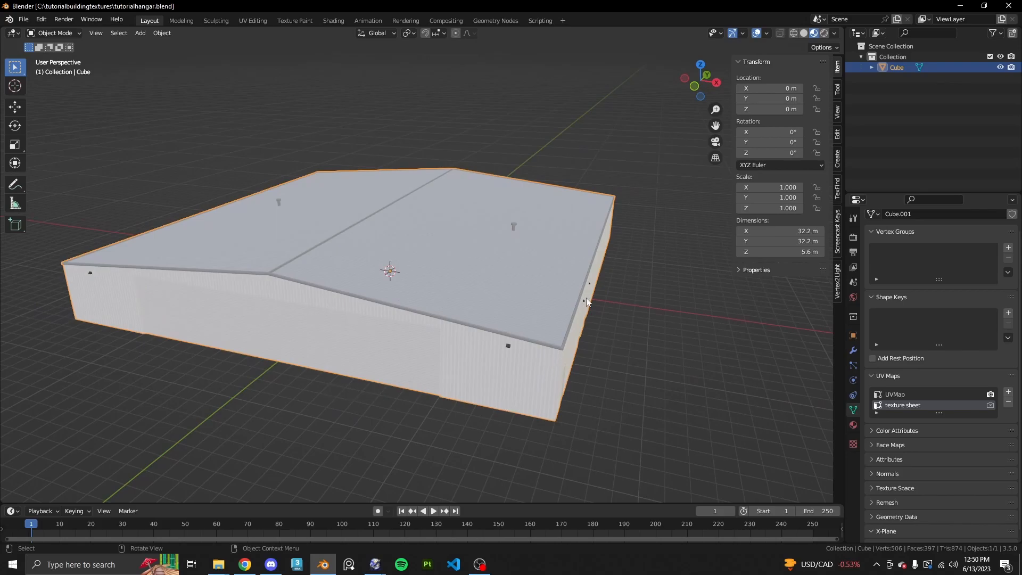
{"action": "left_click_drag", "start_coordinate": [587, 301], "coordinate": [639, 345]}
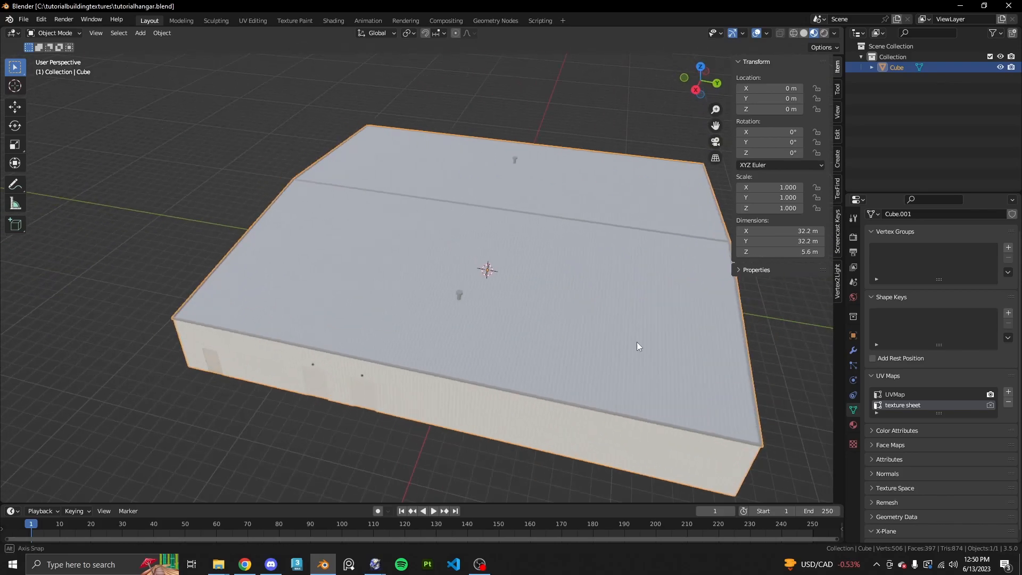
{"action": "left_click_drag", "start_coordinate": [638, 346], "coordinate": [609, 335]}
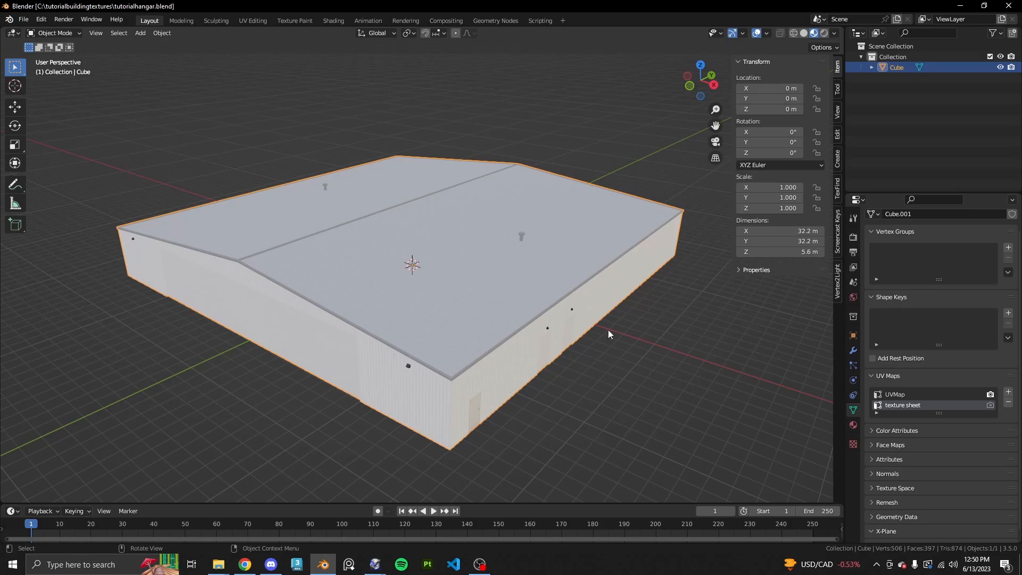
{"action": "left_click_drag", "start_coordinate": [608, 335], "coordinate": [606, 447]}
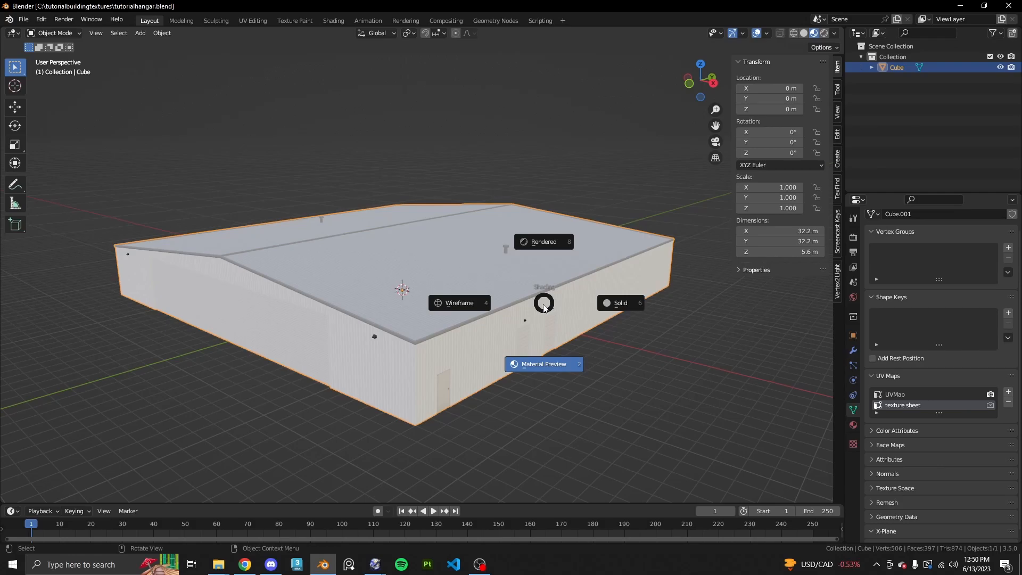
{"action": "mouse_move", "coordinate": [544, 303]}
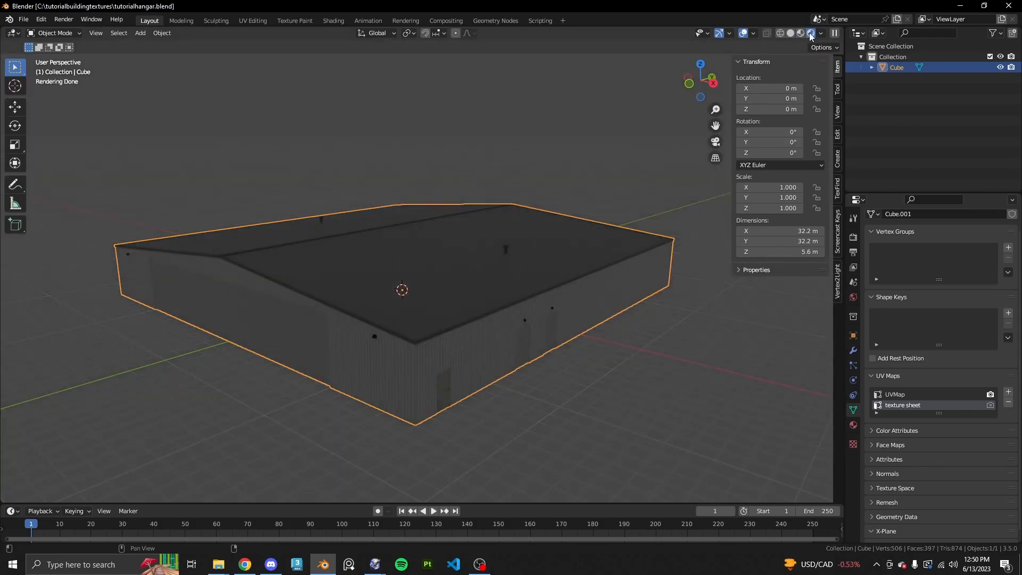
{"action": "mouse_move", "coordinate": [810, 33]}
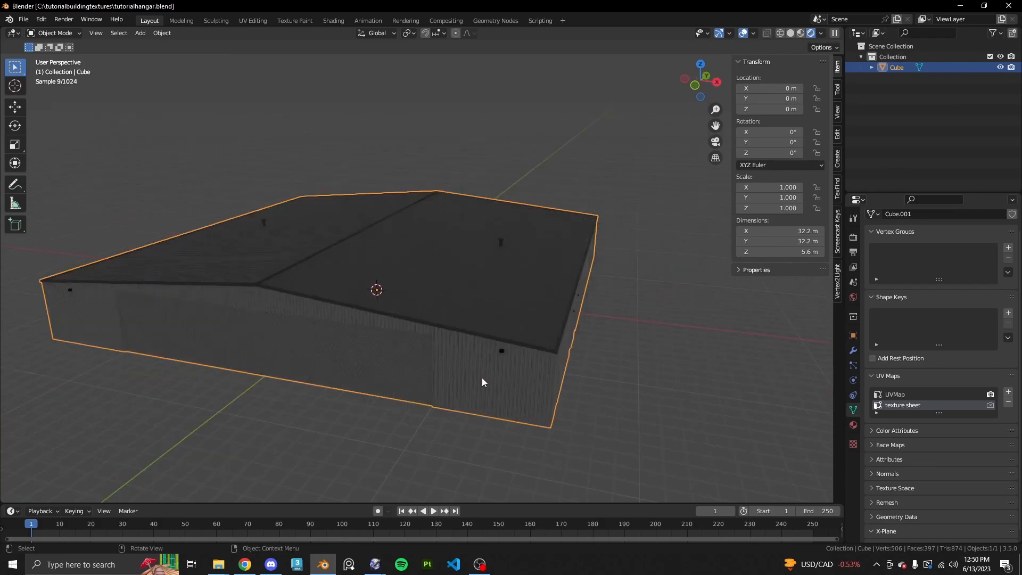
{"action": "left_click_drag", "start_coordinate": [483, 383], "coordinate": [629, 377]}
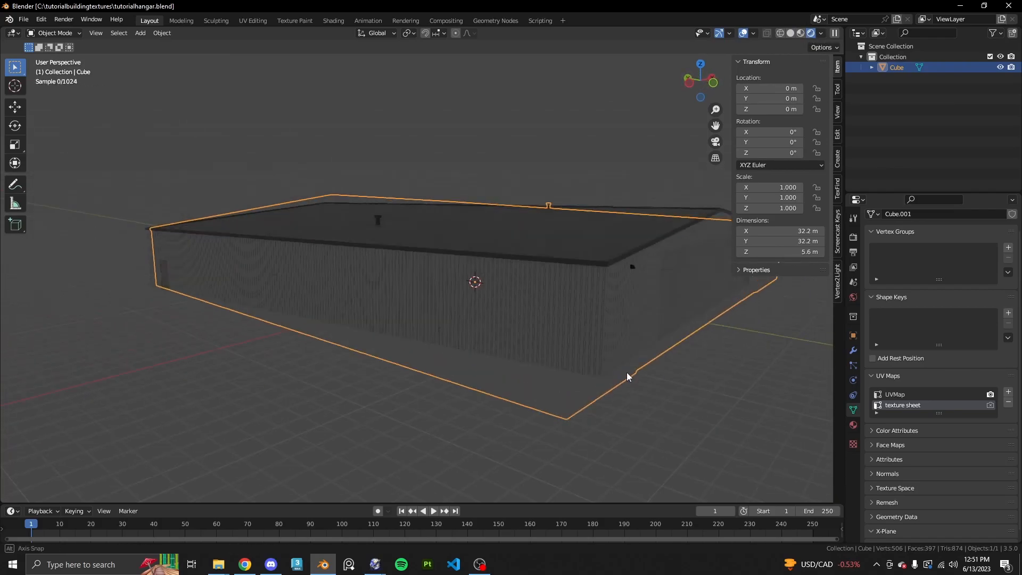
{"action": "left_click_drag", "start_coordinate": [629, 377], "coordinate": [574, 383]}
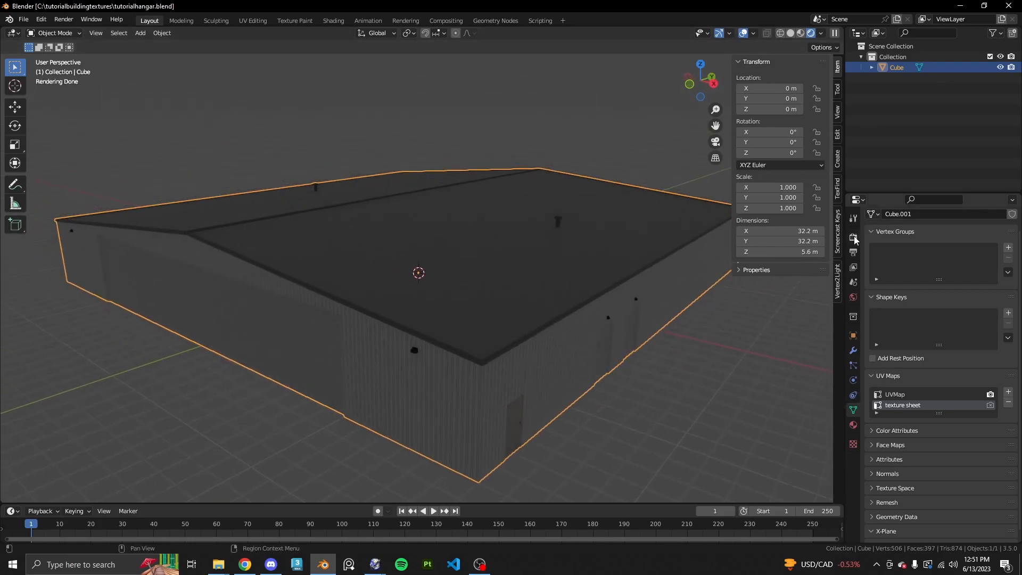
- Switch the scene's render engine from Cycles to Eevee in Render Properties
{"action": "left_click", "coordinate": [853, 236]}
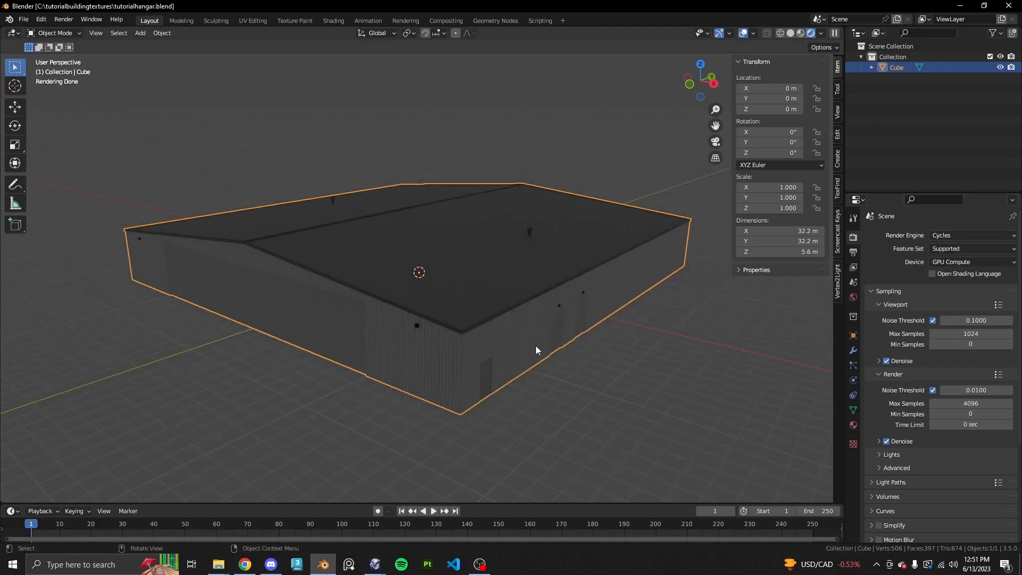
{"action": "left_click", "coordinate": [972, 234]}
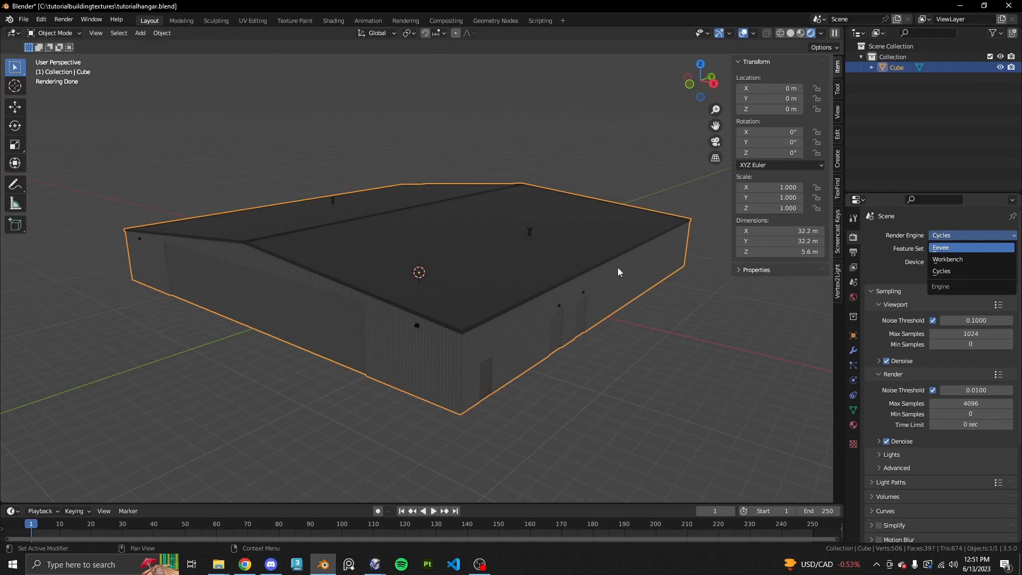
{"action": "left_click", "coordinate": [941, 248]}
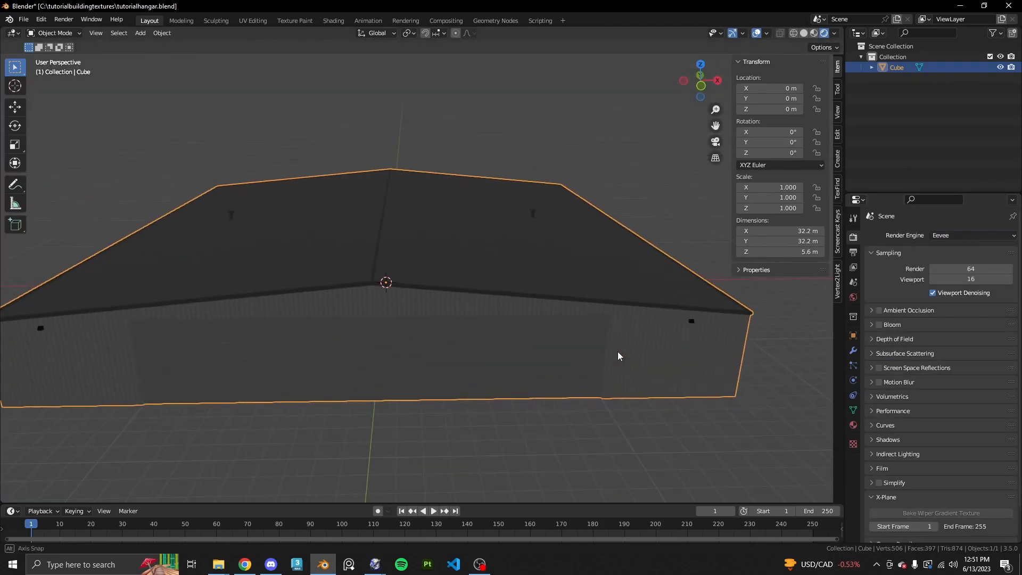
{"action": "left_click_drag", "start_coordinate": [619, 357], "coordinate": [637, 344]}
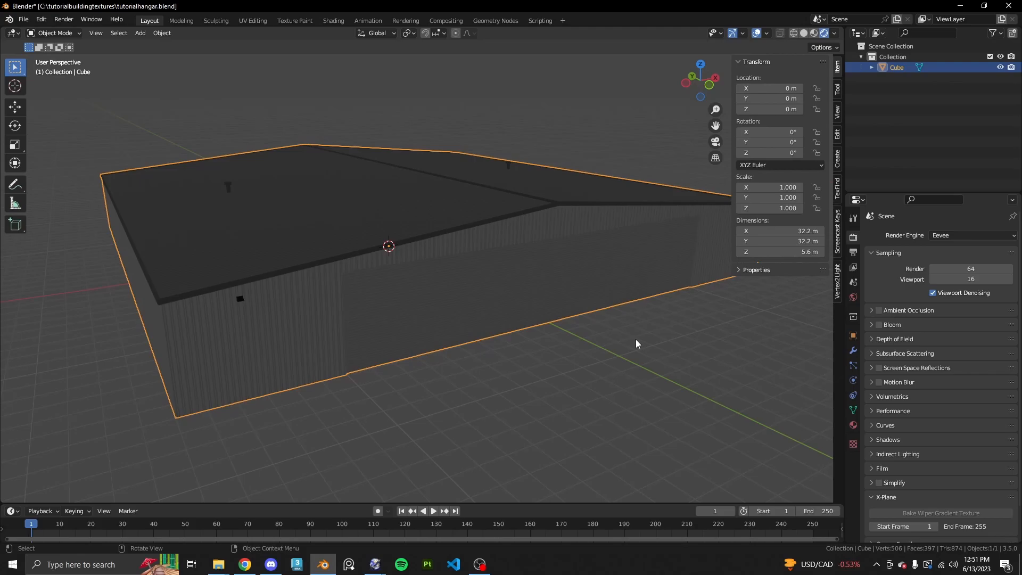
{"action": "mouse_move", "coordinate": [457, 315]}
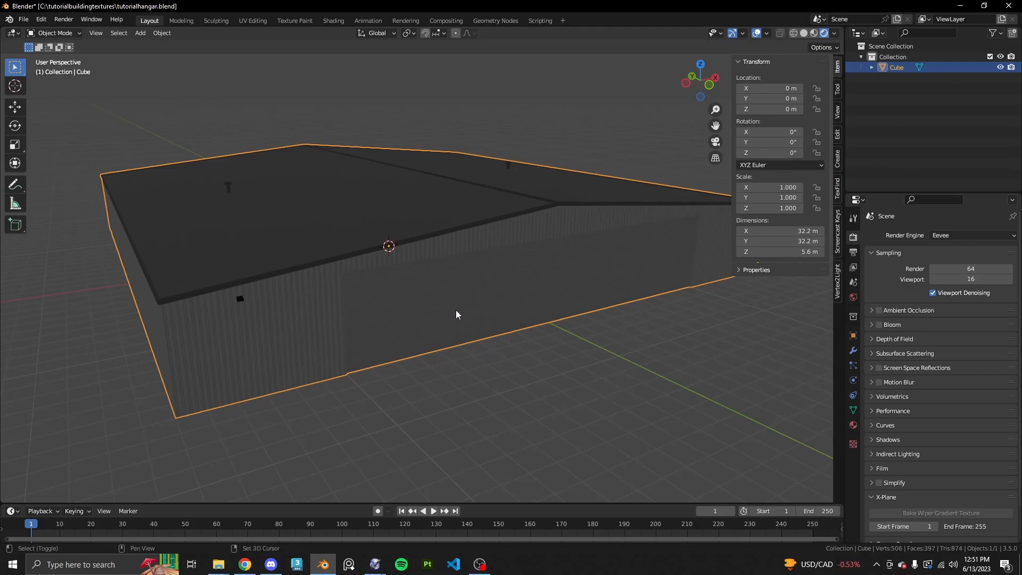
- Add a spot light and move it out in front of the hangar wall
{"action": "left_click", "coordinate": [139, 33]}
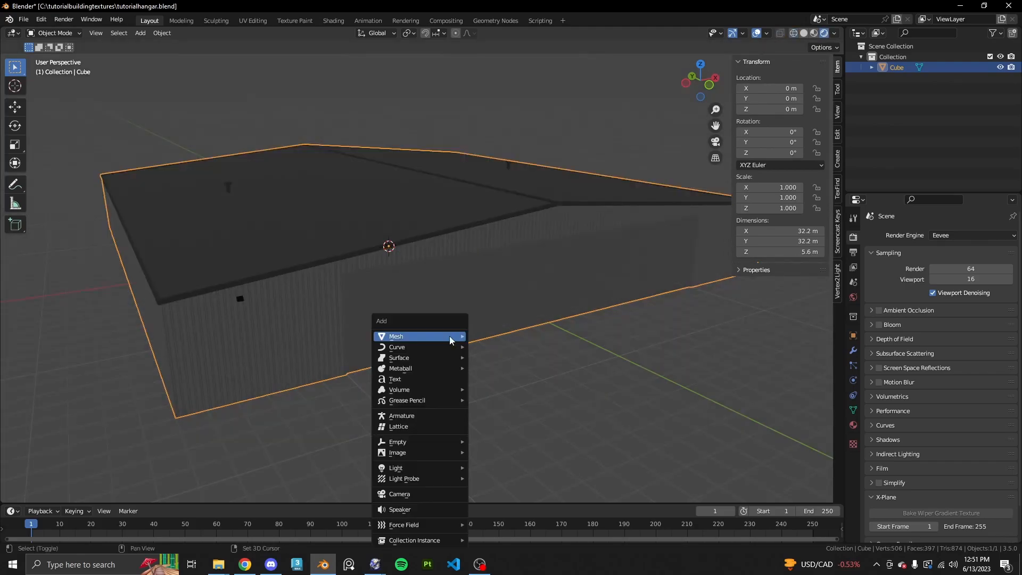
{"action": "mouse_move", "coordinate": [396, 468]}
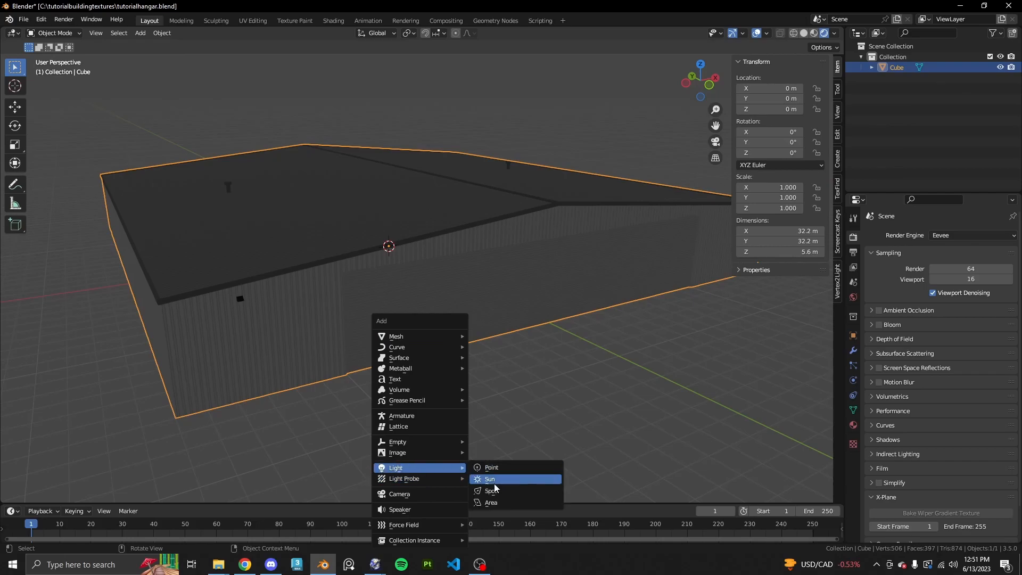
{"action": "left_click", "coordinate": [492, 491]}
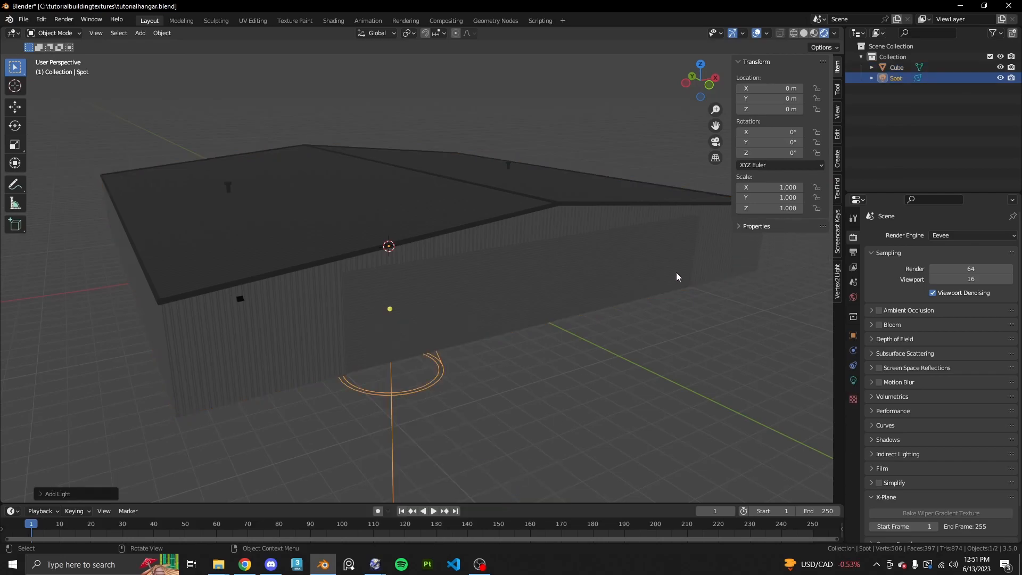
{"action": "mouse_move", "coordinate": [521, 299]}
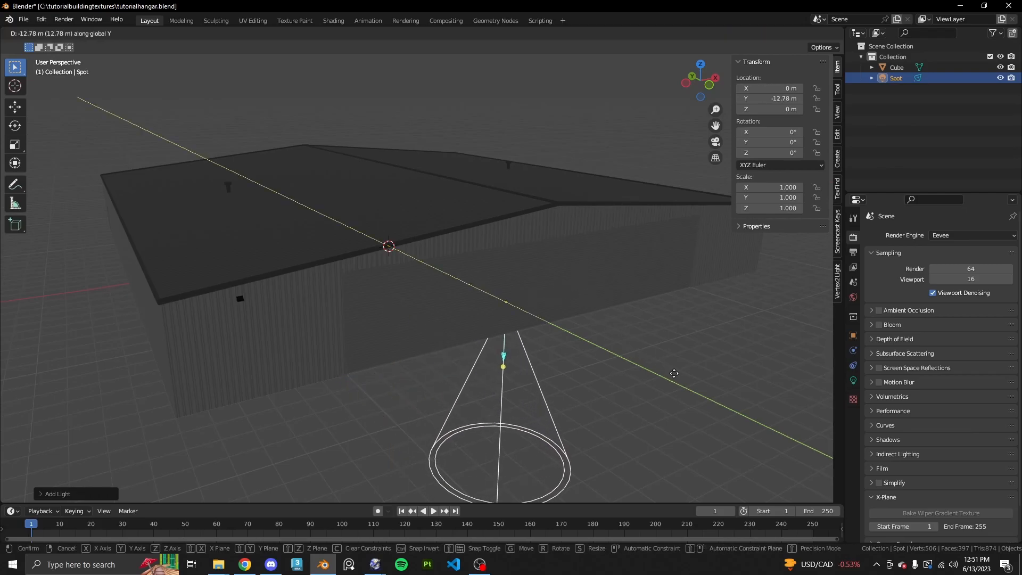
{"action": "left_click", "coordinate": [693, 362]}
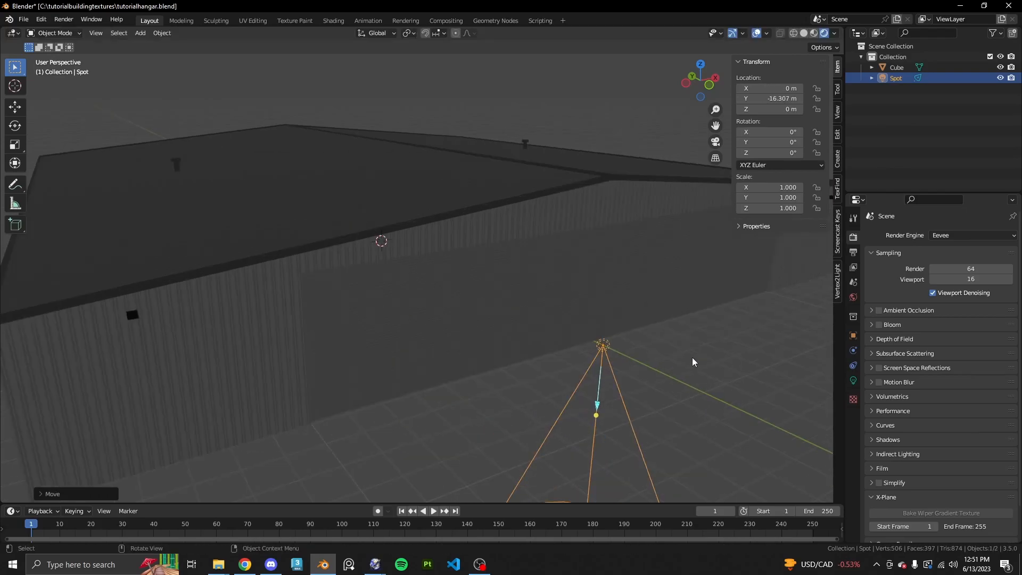
- Position the spotlight below the wall fixture using the front orthographic view
{"action": "left_click_drag", "start_coordinate": [603, 345], "coordinate": [672, 373]}
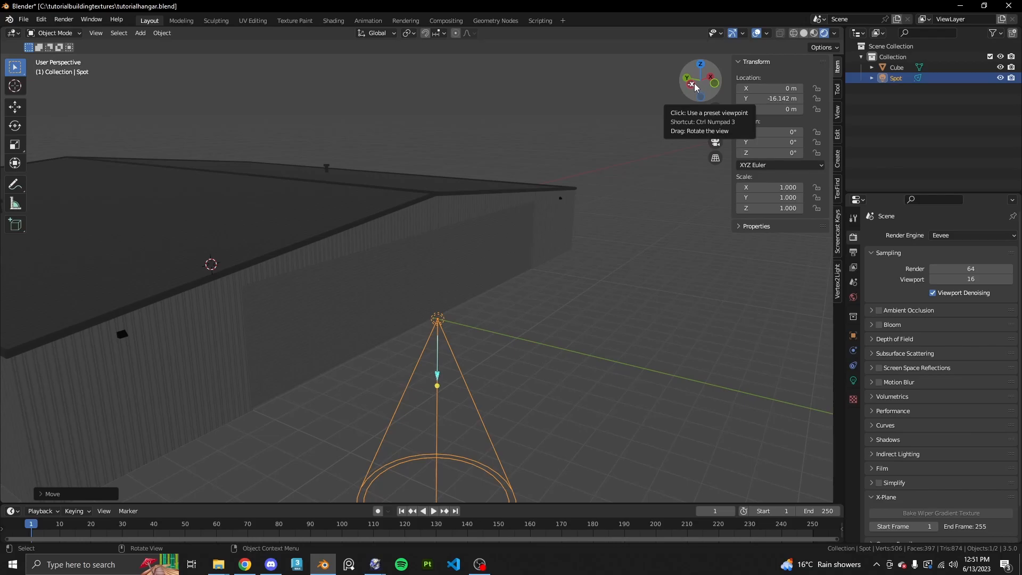
{"action": "left_click", "coordinate": [689, 85]}
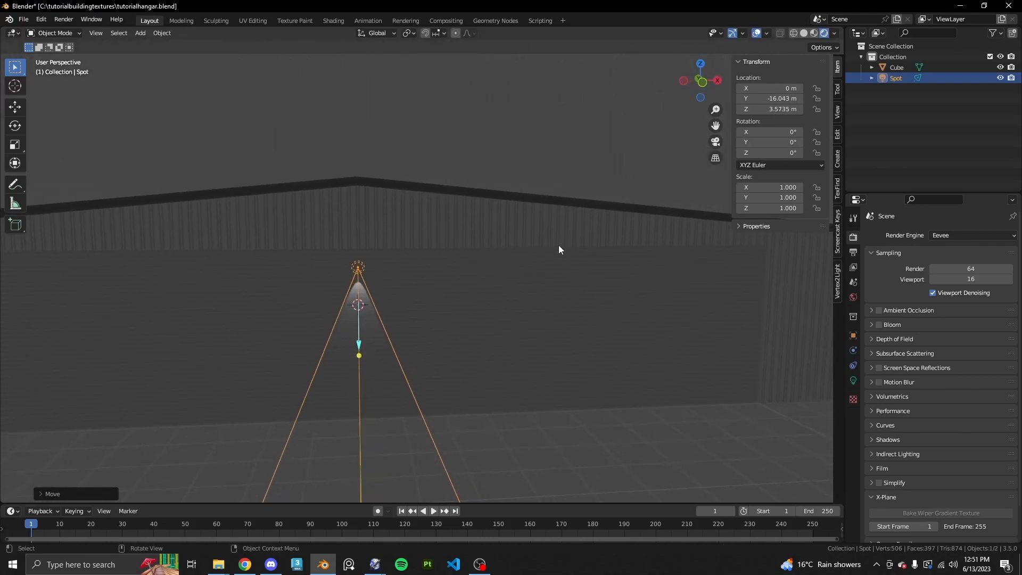
{"action": "mouse_move", "coordinate": [703, 85]}
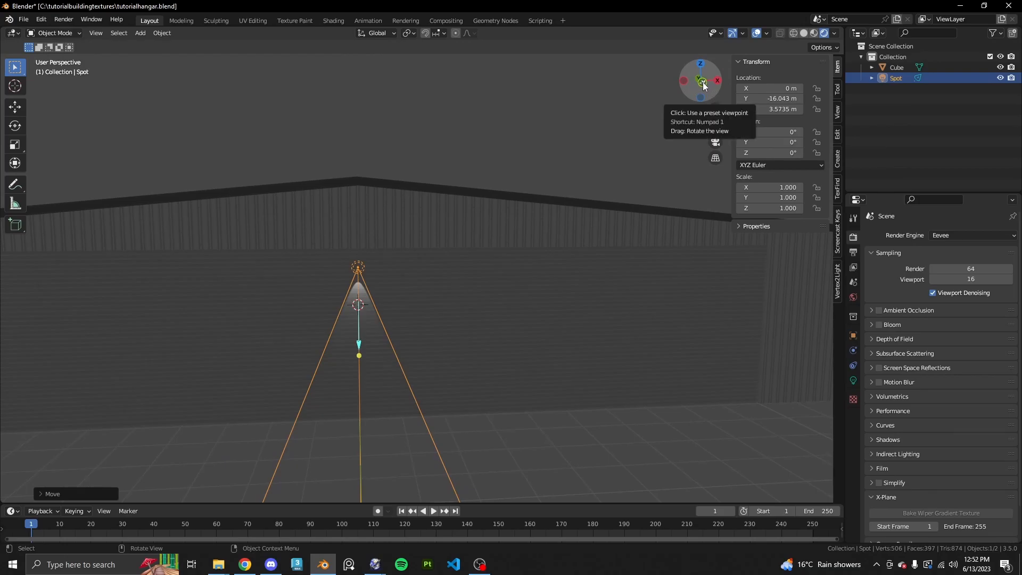
{"action": "left_click", "coordinate": [701, 80]}
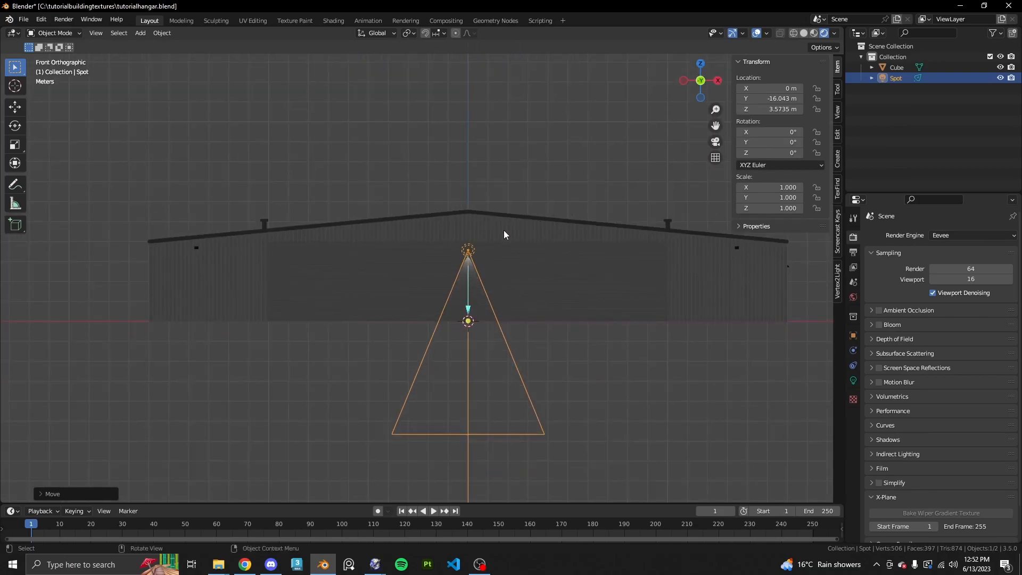
{"action": "mouse_move", "coordinate": [557, 222]}
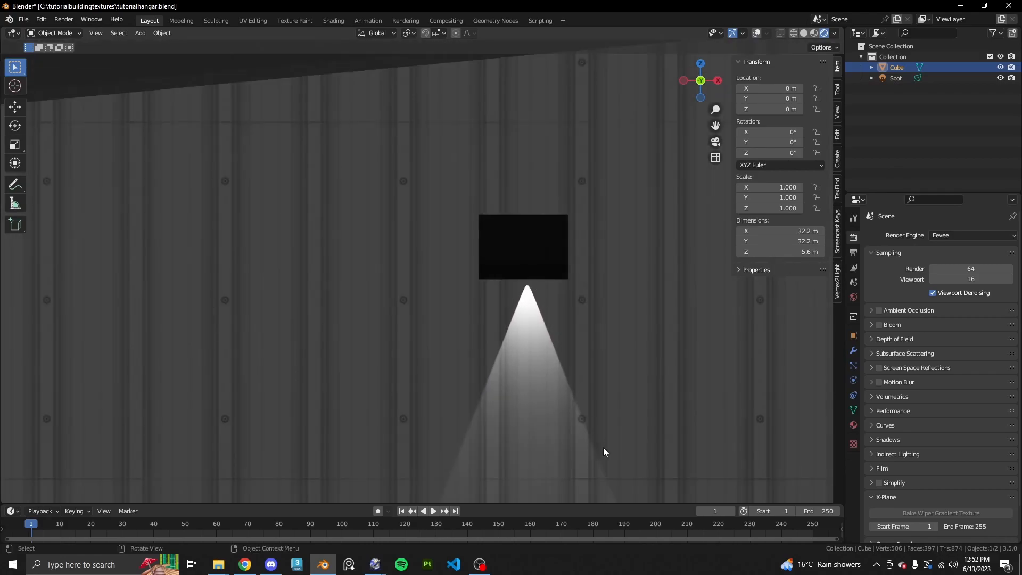
{"action": "mouse_move", "coordinate": [502, 339]}
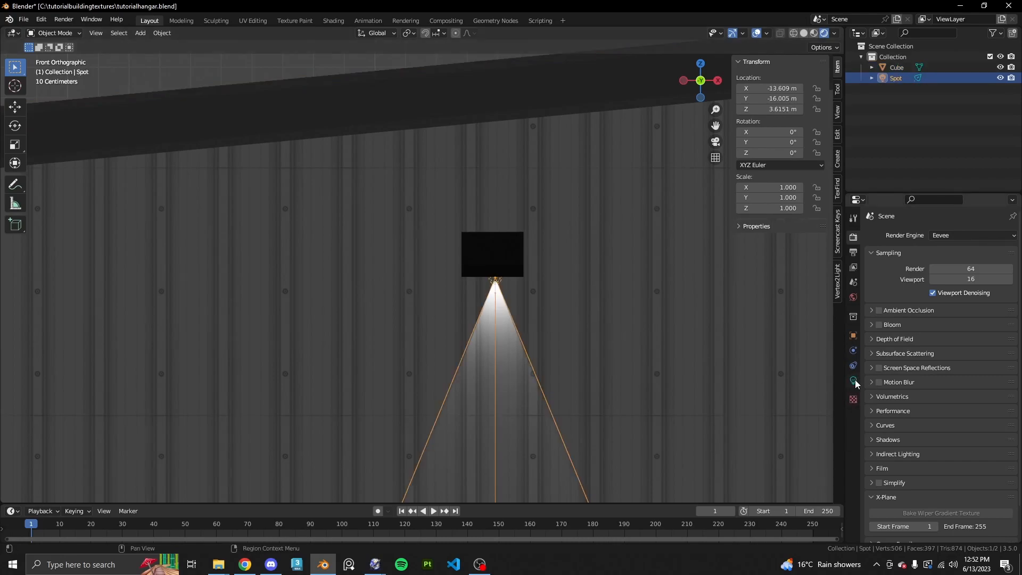
- Give the spotlight a 160° cone and 0.3 blend, then check the wall lighting
{"action": "left_click", "coordinate": [854, 380]}
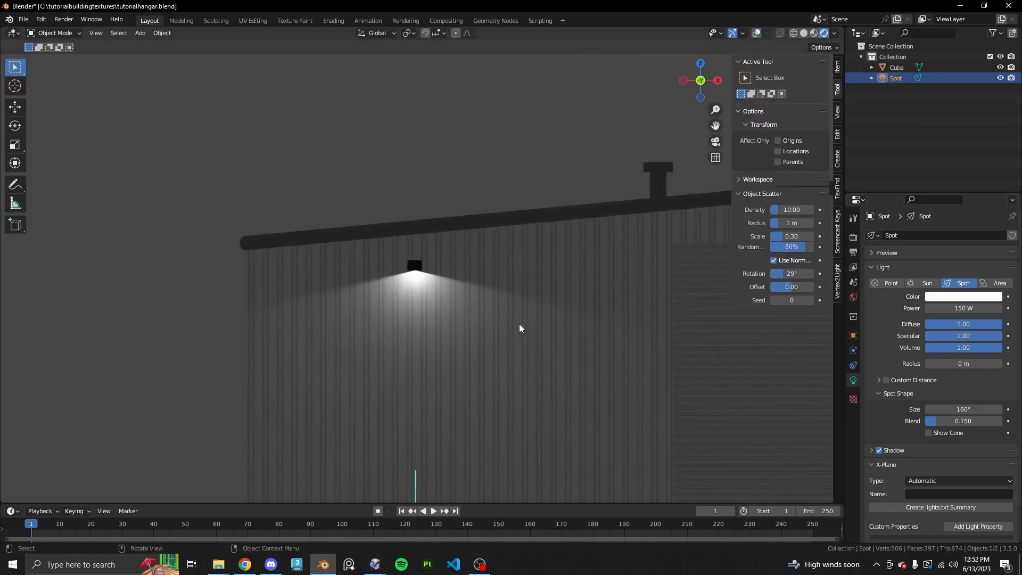
{"action": "mouse_move", "coordinate": [304, 320]}
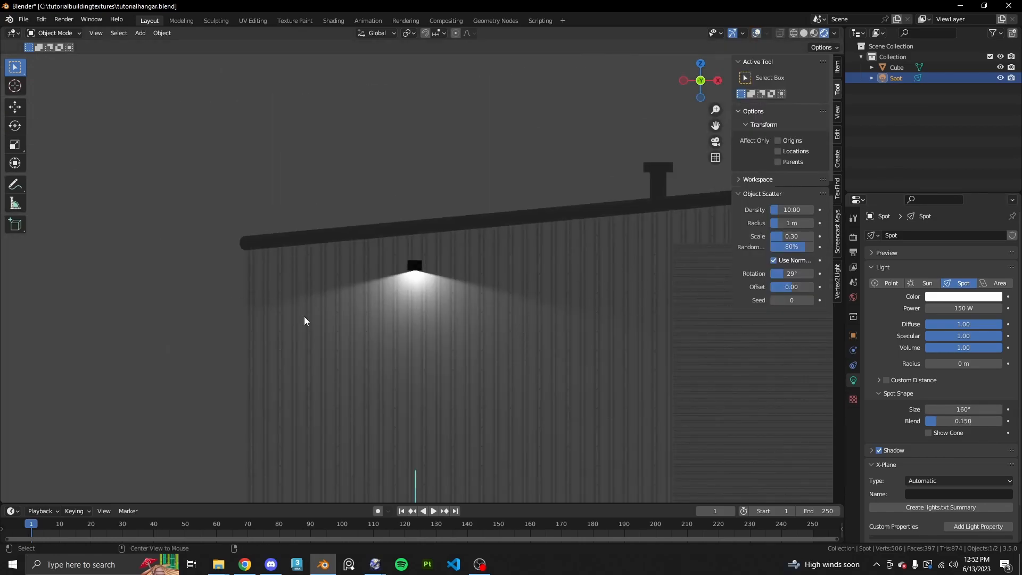
{"action": "key", "text": "KP_1"}
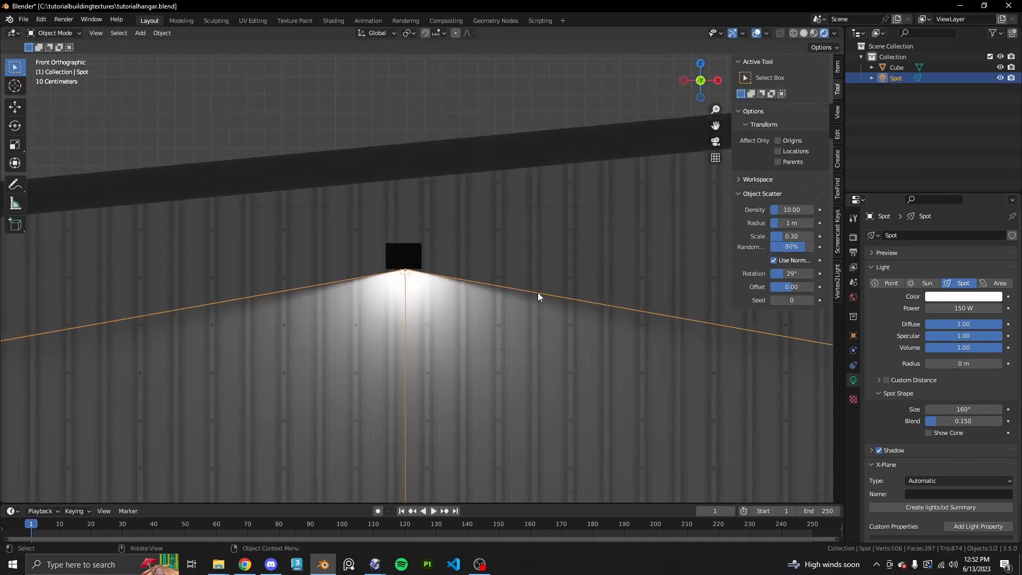
{"action": "double_click", "coordinate": [963, 421]}
{"action": "type", "text": "0.300"}
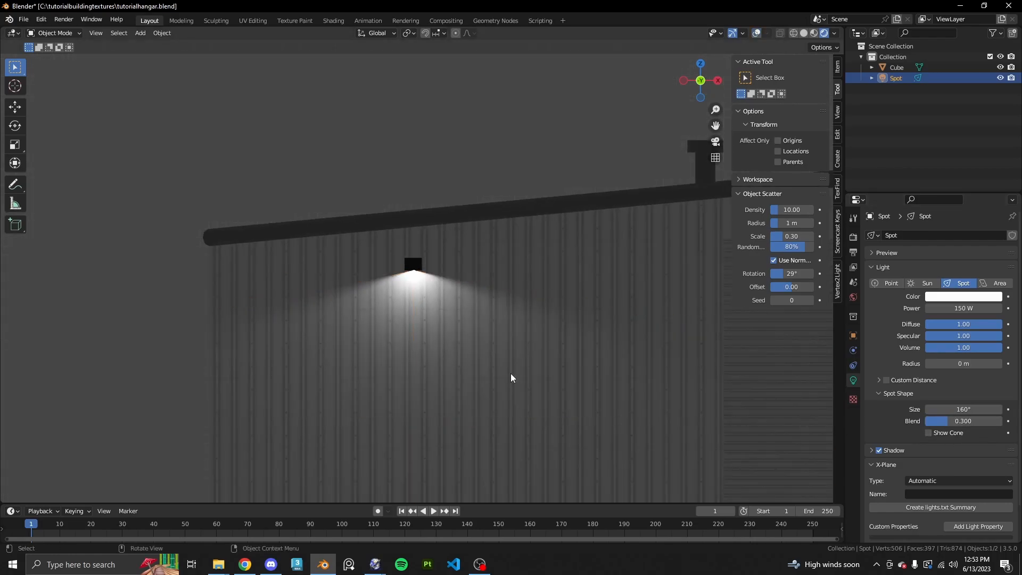
{"action": "left_click_drag", "start_coordinate": [512, 378], "coordinate": [547, 388]}
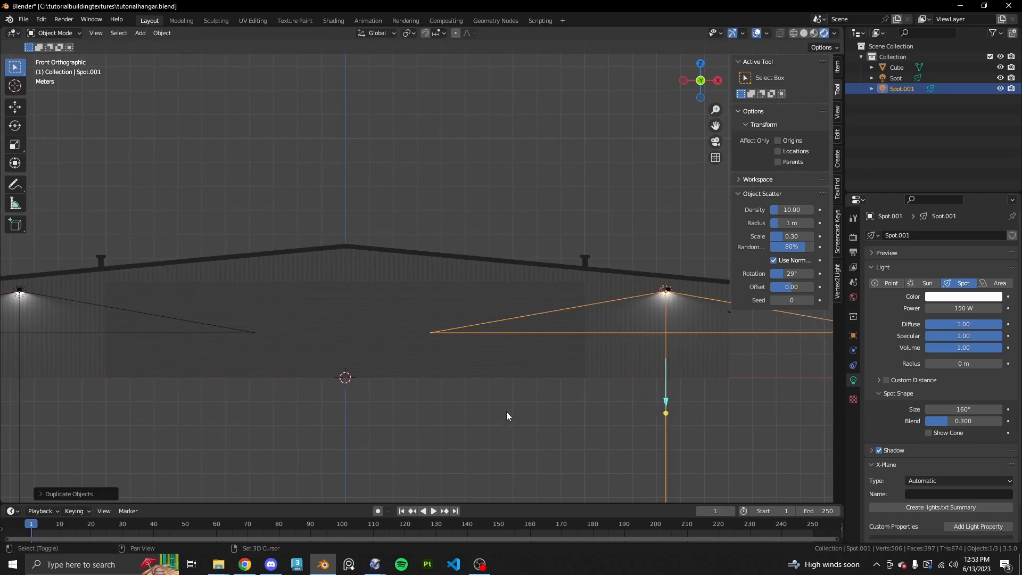
- Duplicate the spotlight and place the copy along the hangar's side wall
{"action": "scroll", "scroll_direction": "up", "scroll_amount": 3}
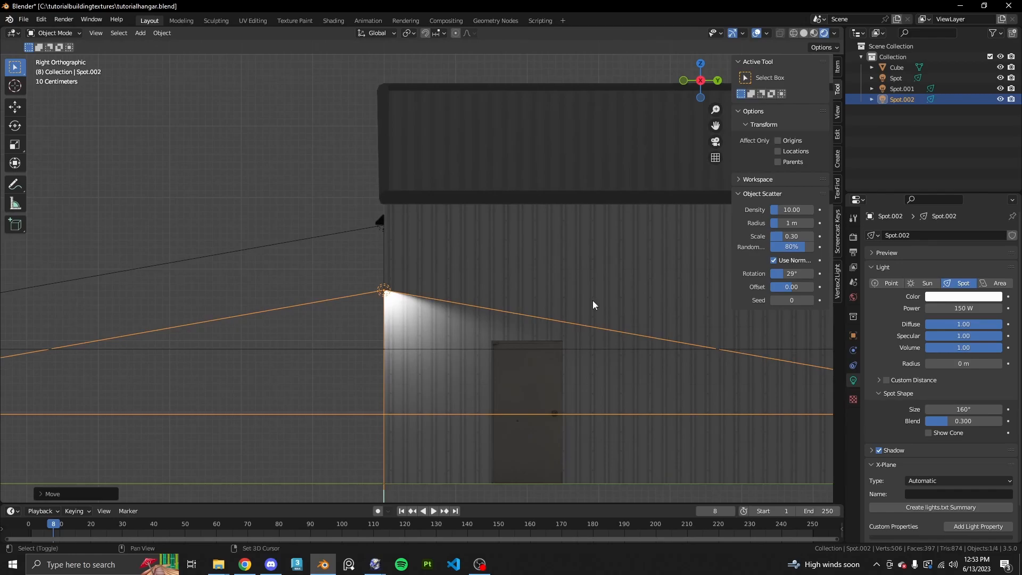
{"action": "left_click_drag", "start_coordinate": [593, 304], "coordinate": [606, 289]}
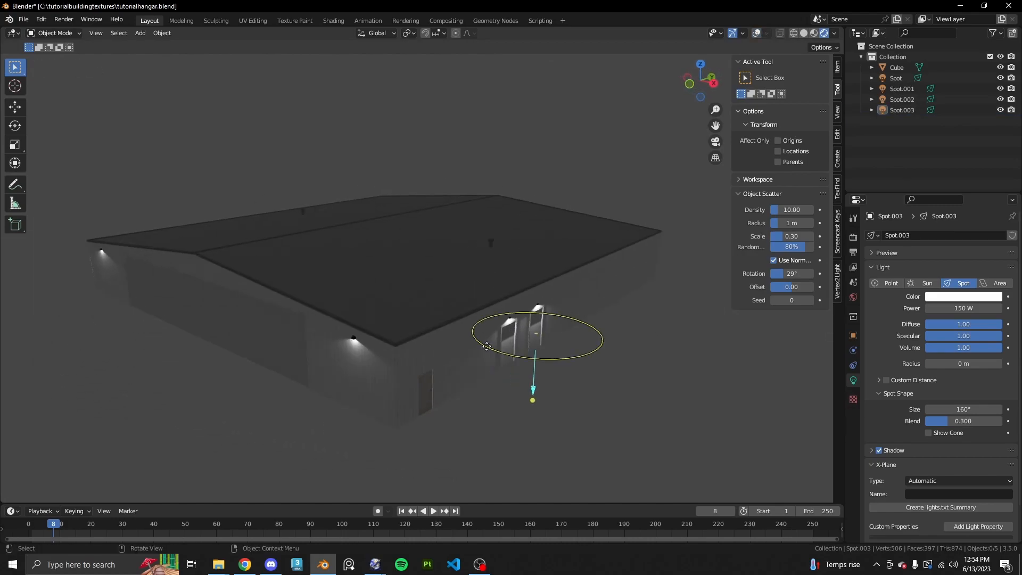
{"action": "left_click", "coordinate": [667, 347]}
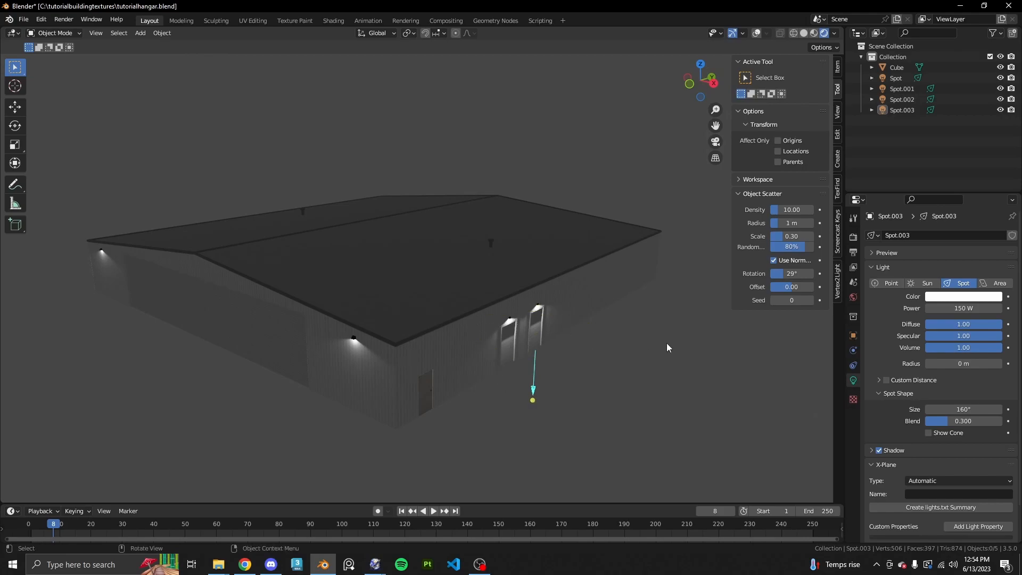
{"action": "mouse_move", "coordinate": [539, 414]}
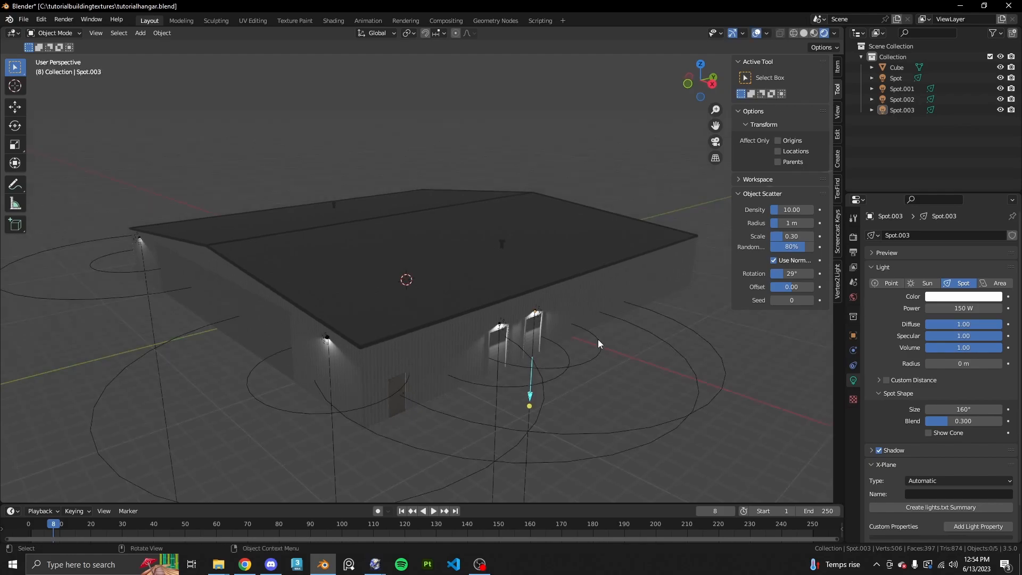
{"action": "mouse_move", "coordinate": [406, 251]}
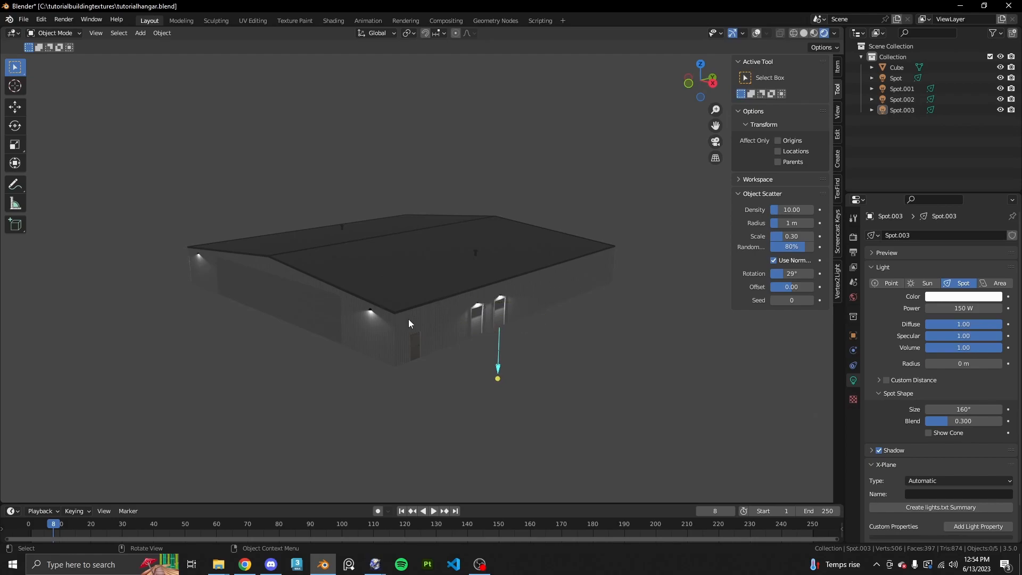
{"action": "left_click", "coordinate": [897, 67]}
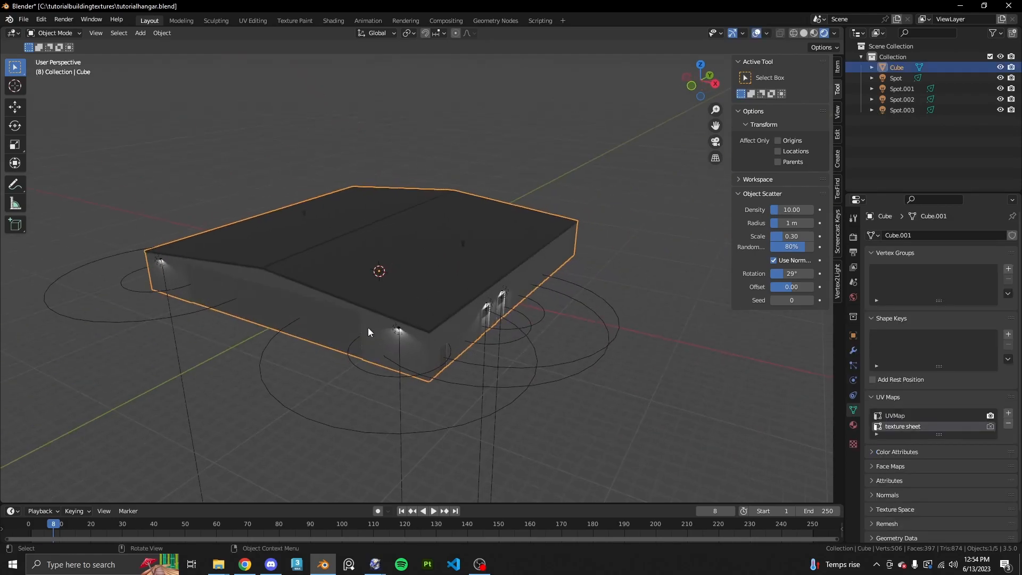
{"action": "left_click", "coordinate": [595, 290]}
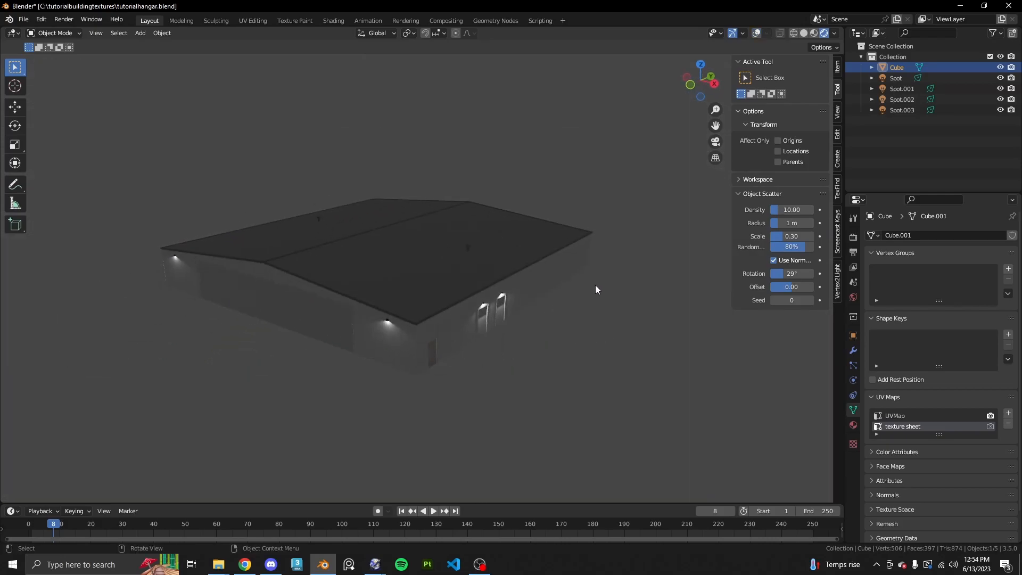
{"action": "left_click_drag", "start_coordinate": [587, 294], "coordinate": [600, 339]}
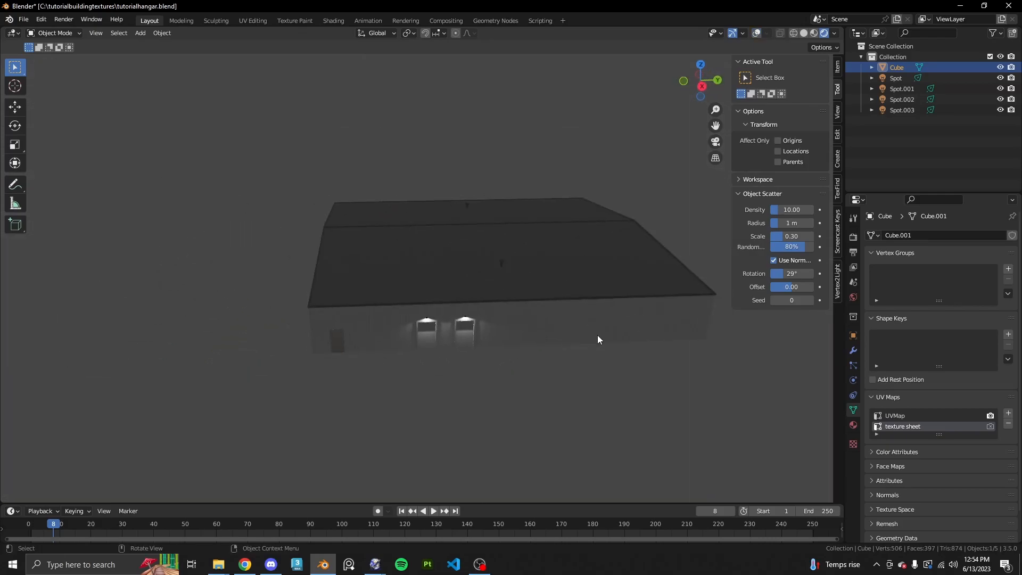
{"action": "left_click_drag", "start_coordinate": [597, 339], "coordinate": [432, 309]}
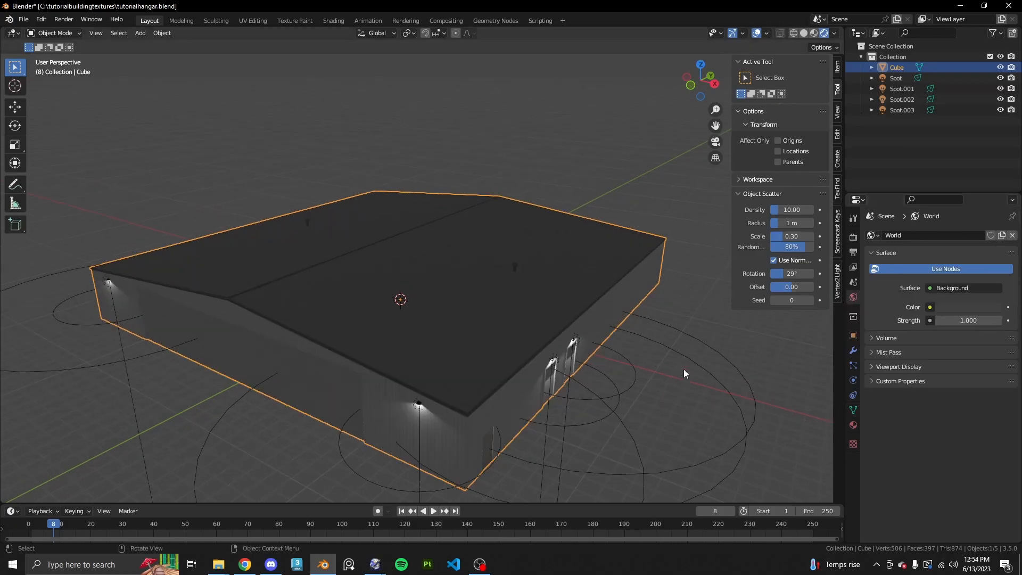
- Set the world background colour value to 0 and check the hangar in darkness
{"action": "left_click_drag", "start_coordinate": [685, 374], "coordinate": [576, 395]}
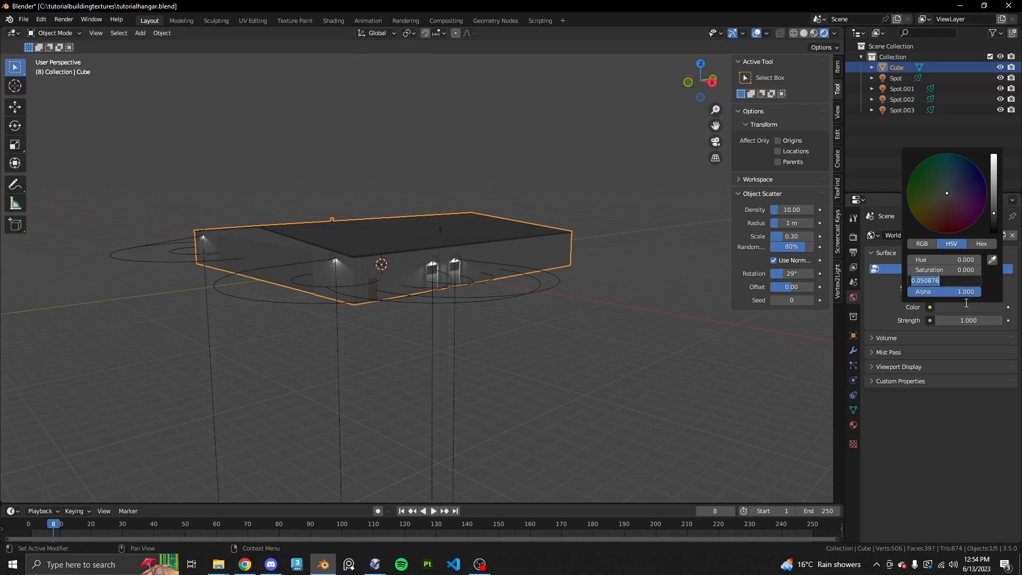
{"action": "type", "text": "0"}
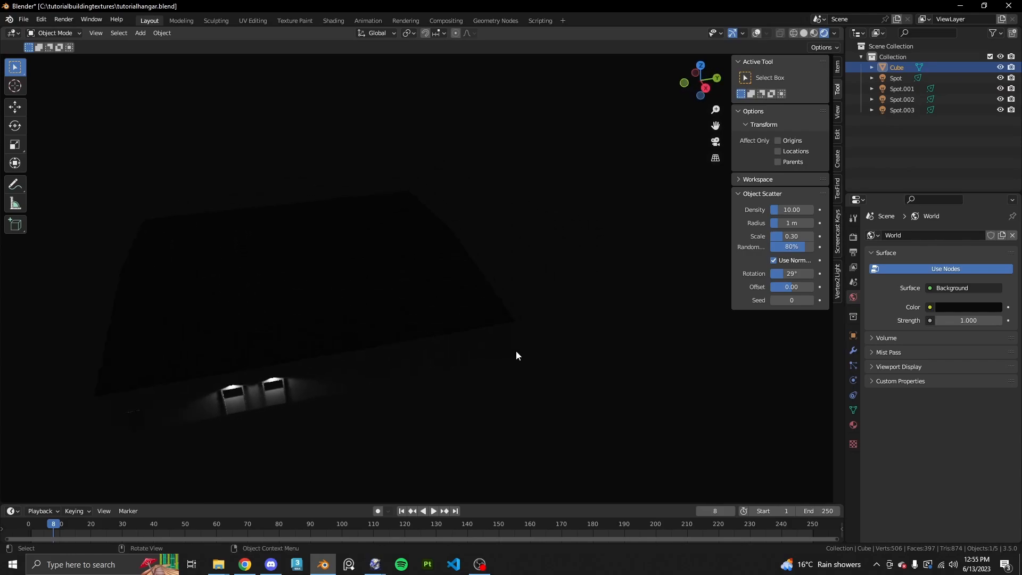
{"action": "left_click_drag", "start_coordinate": [518, 355], "coordinate": [493, 332]}
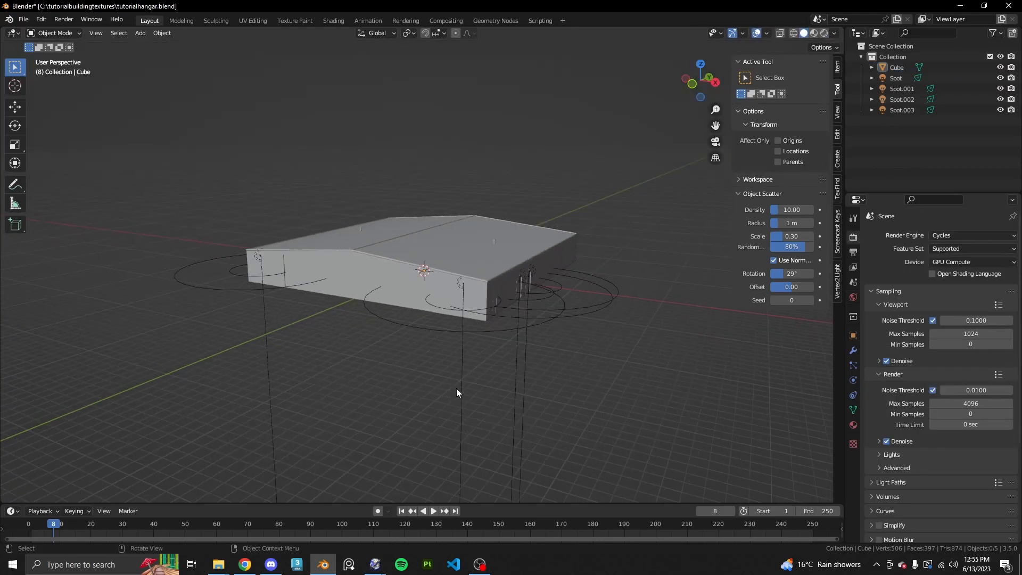
- Switch to the Shading workspace showing the hangar's material nodes
{"action": "left_click_drag", "start_coordinate": [457, 393], "coordinate": [411, 358]}
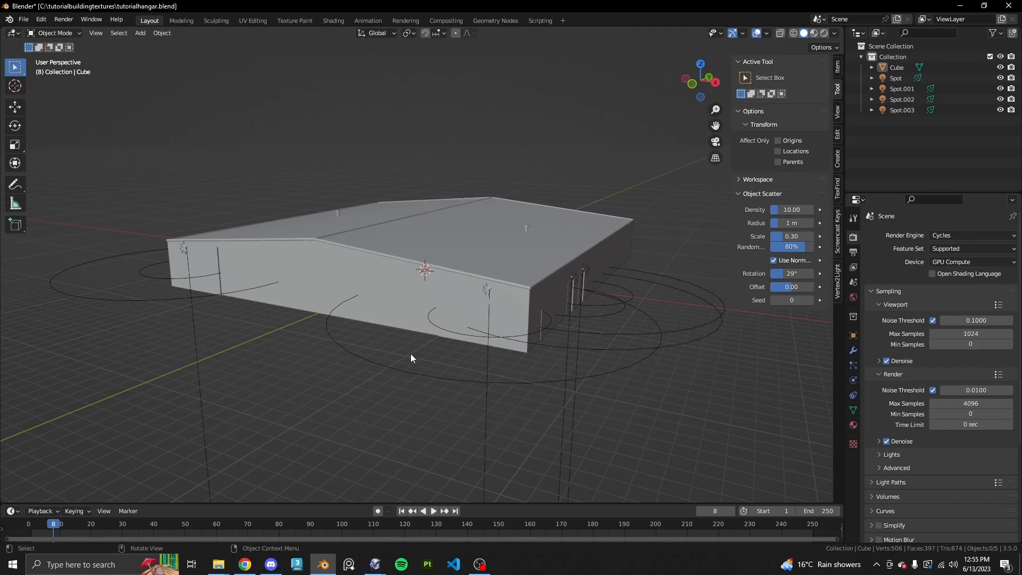
{"action": "mouse_move", "coordinate": [427, 326]}
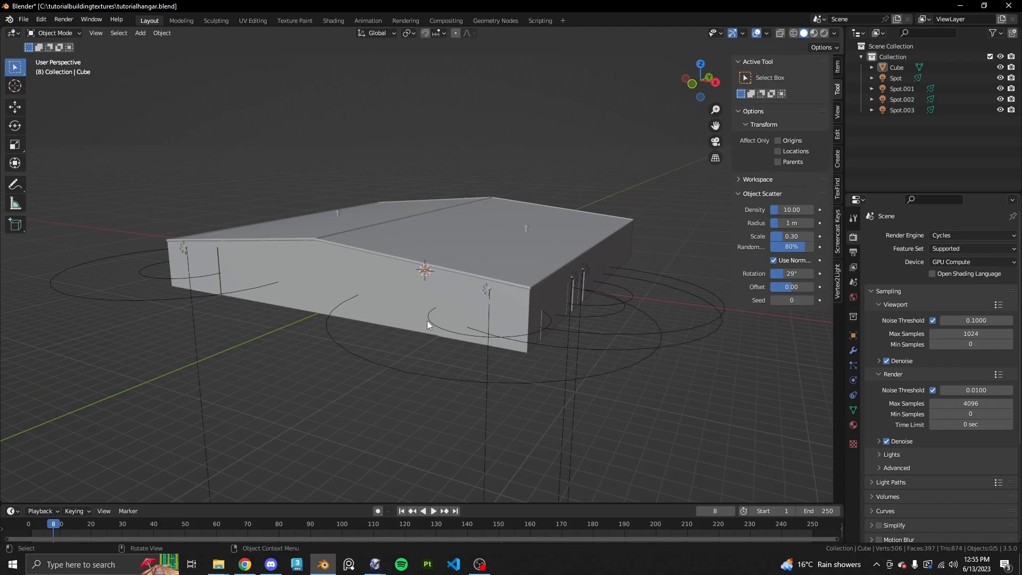
{"action": "mouse_move", "coordinate": [525, 294]}
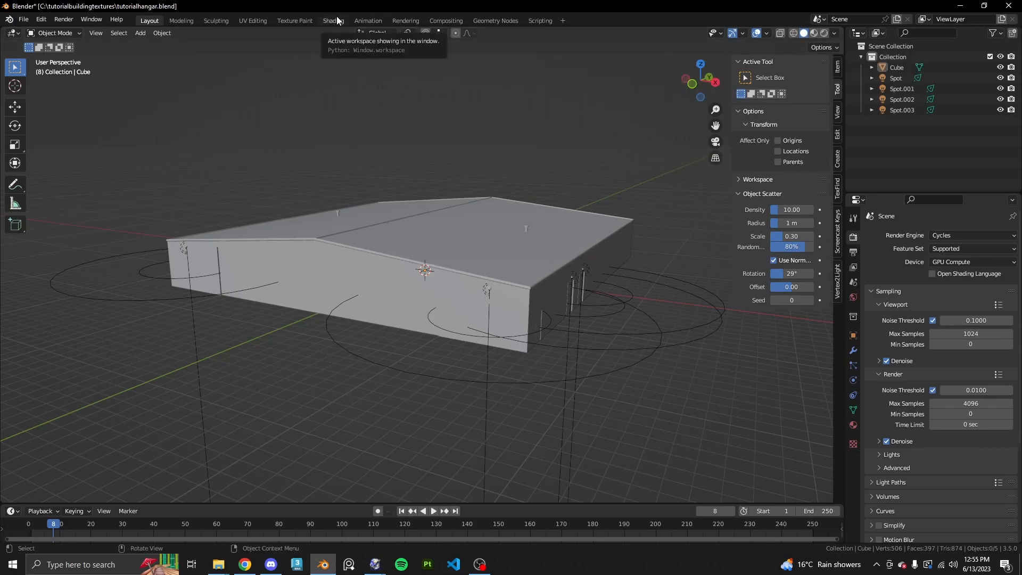
{"action": "left_click", "coordinate": [332, 21]}
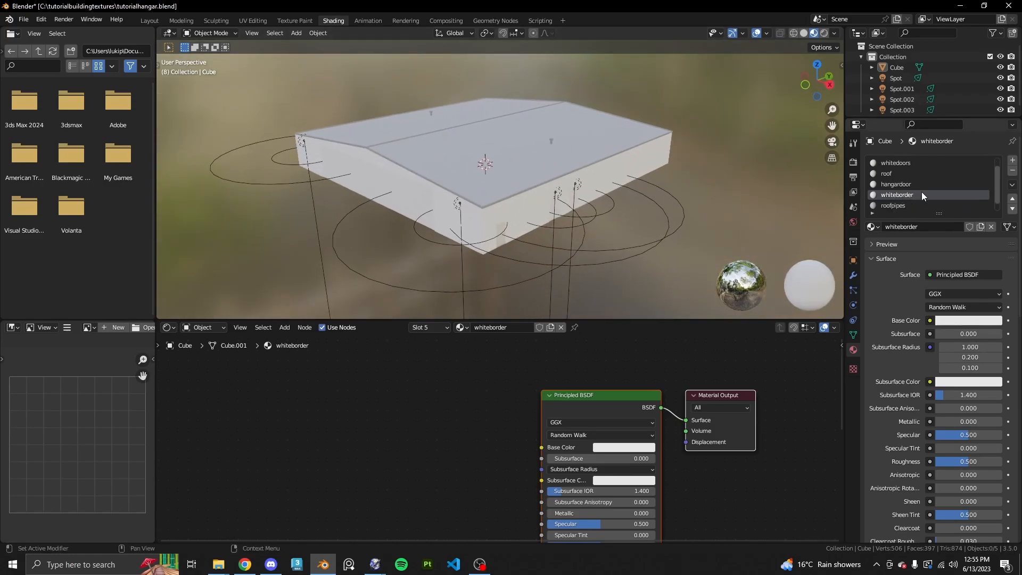
- Create a fresh material for the hangar and name it northhangar
{"action": "left_click", "coordinate": [897, 174]}
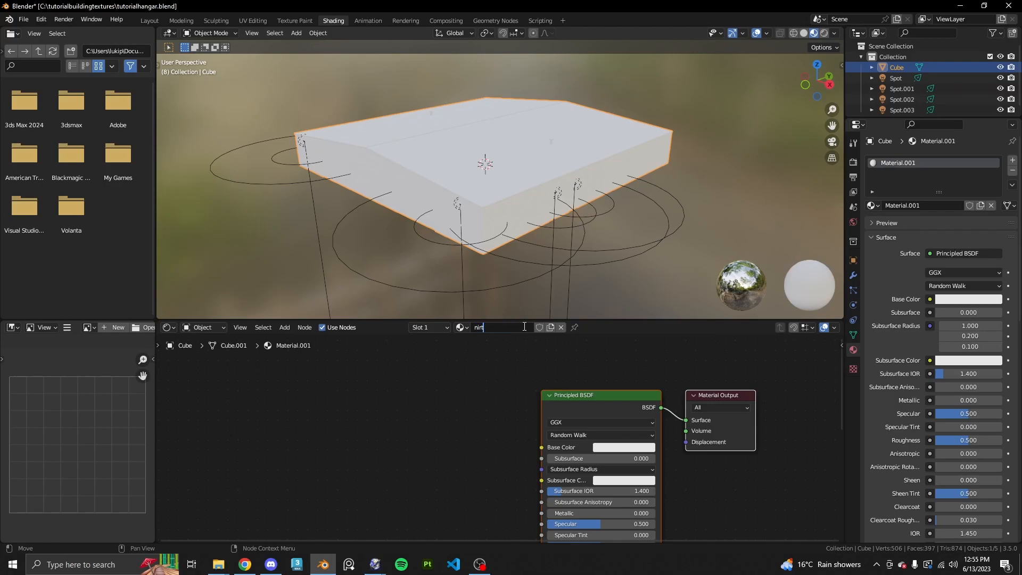
{"action": "type", "text": "orthhangar"}
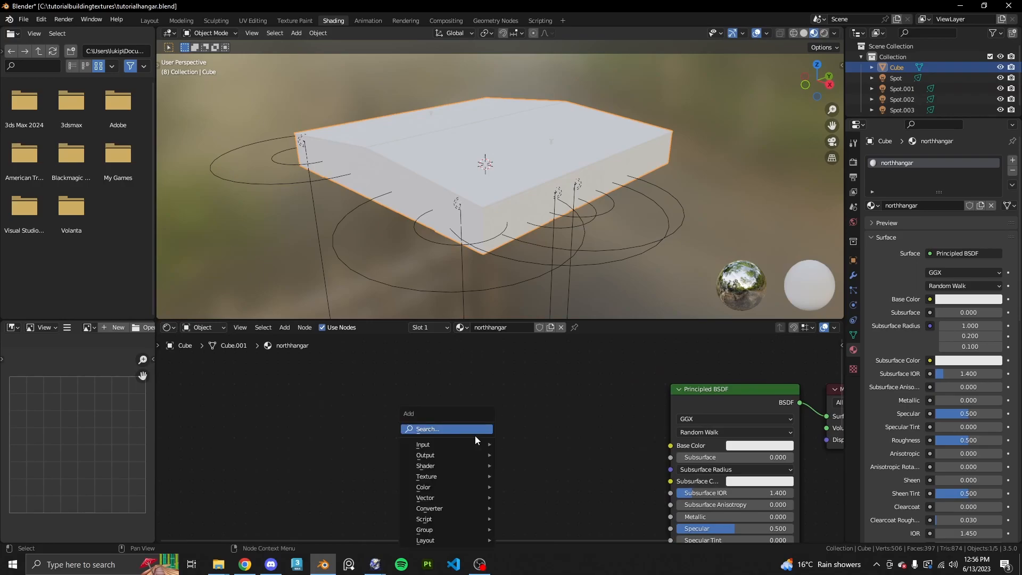
{"action": "left_click", "coordinate": [449, 437]}
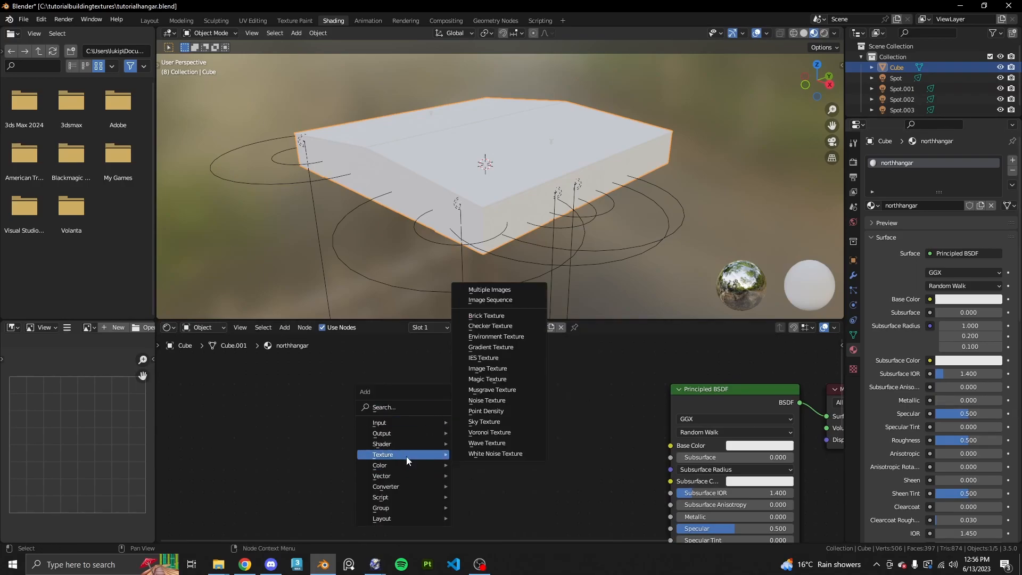
{"action": "mouse_move", "coordinate": [487, 368]}
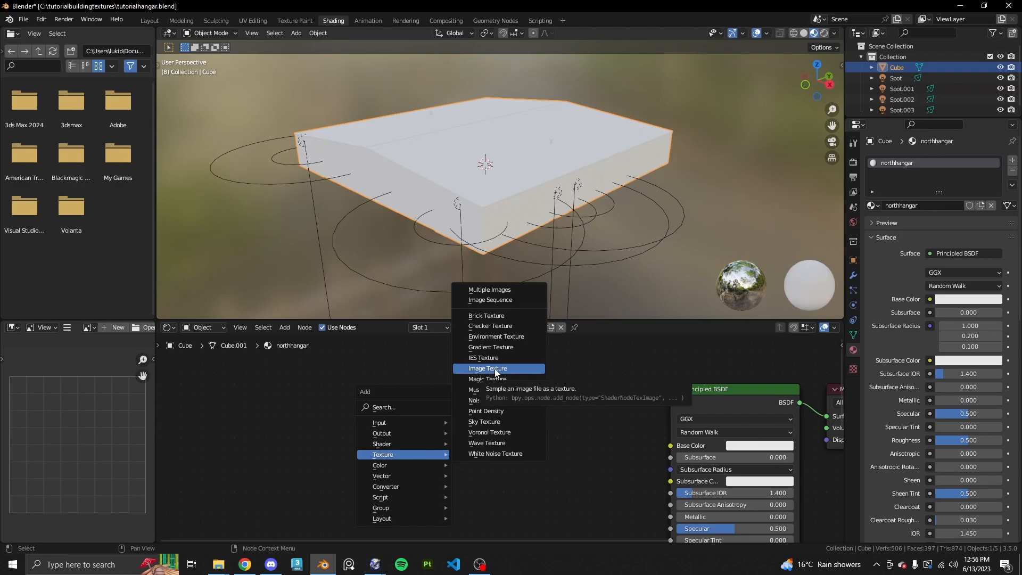
- Load northhangar.png into an image texture node and connect it to Base Color
{"action": "left_click", "coordinate": [488, 368]}
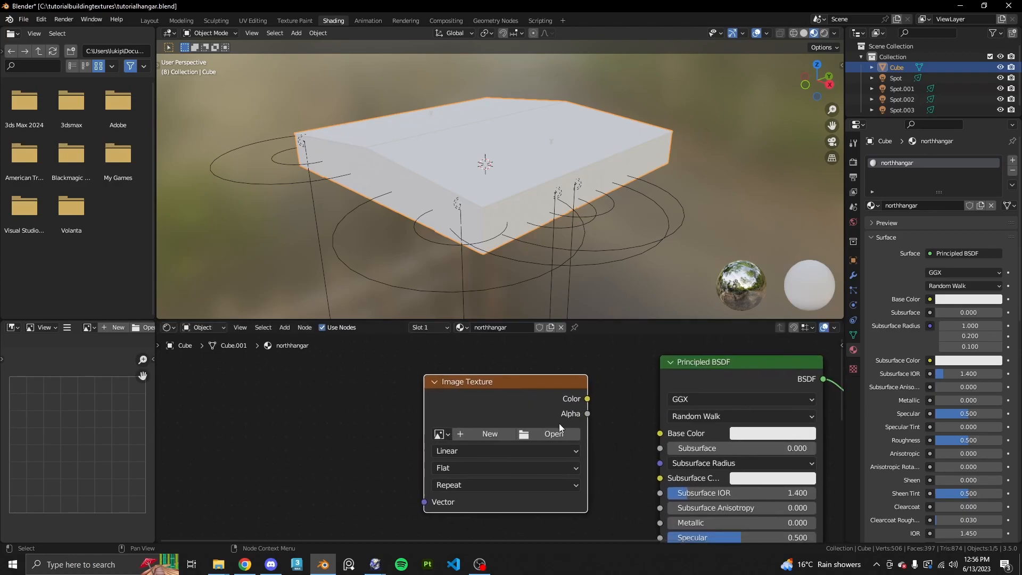
{"action": "left_click", "coordinate": [554, 433]}
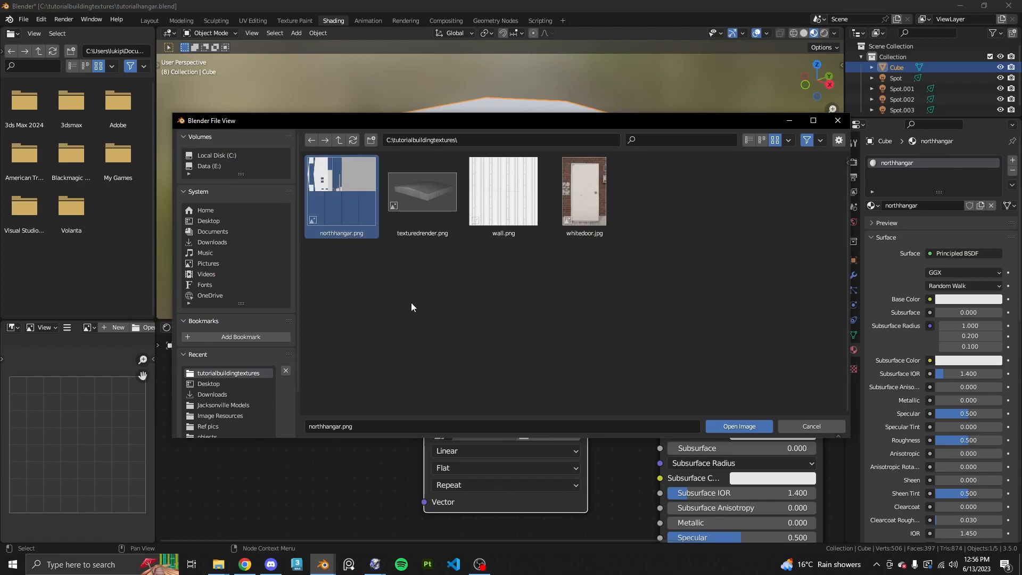
{"action": "left_click", "coordinate": [738, 426]}
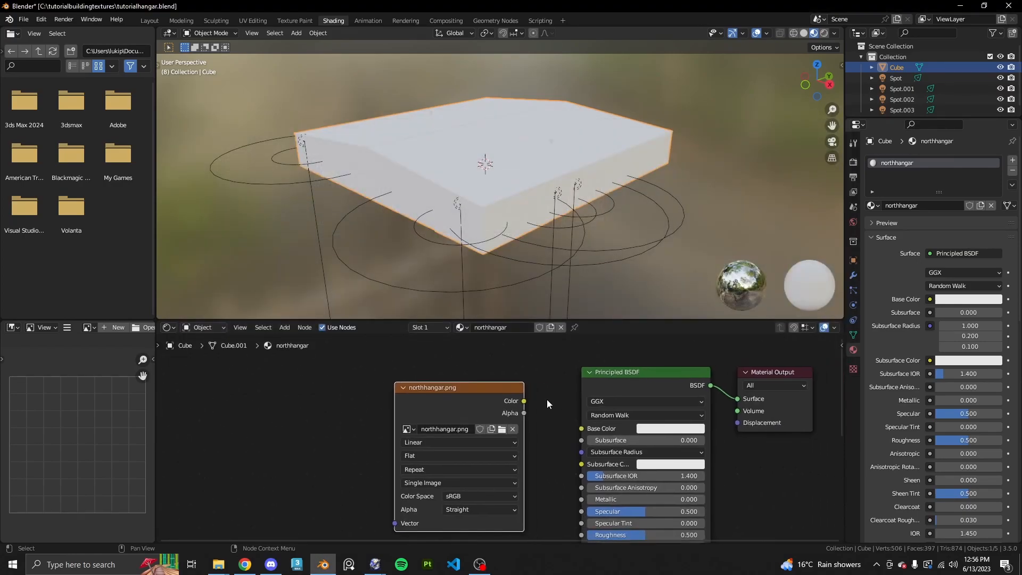
{"action": "left_click_drag", "start_coordinate": [524, 402], "coordinate": [582, 428]}
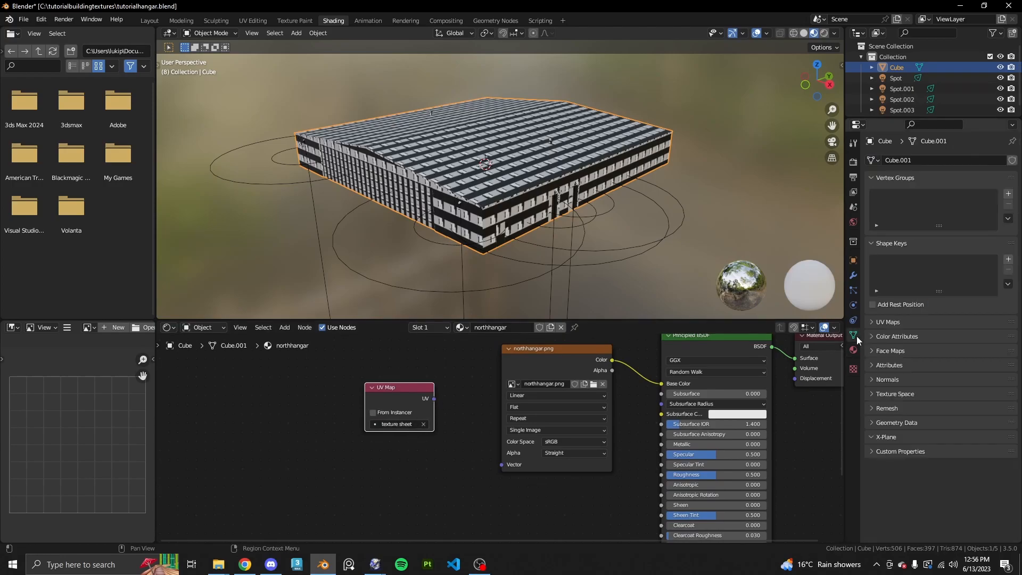
- Feed the texture sheet UV map into the image texture node
{"action": "left_click", "coordinate": [888, 321]}
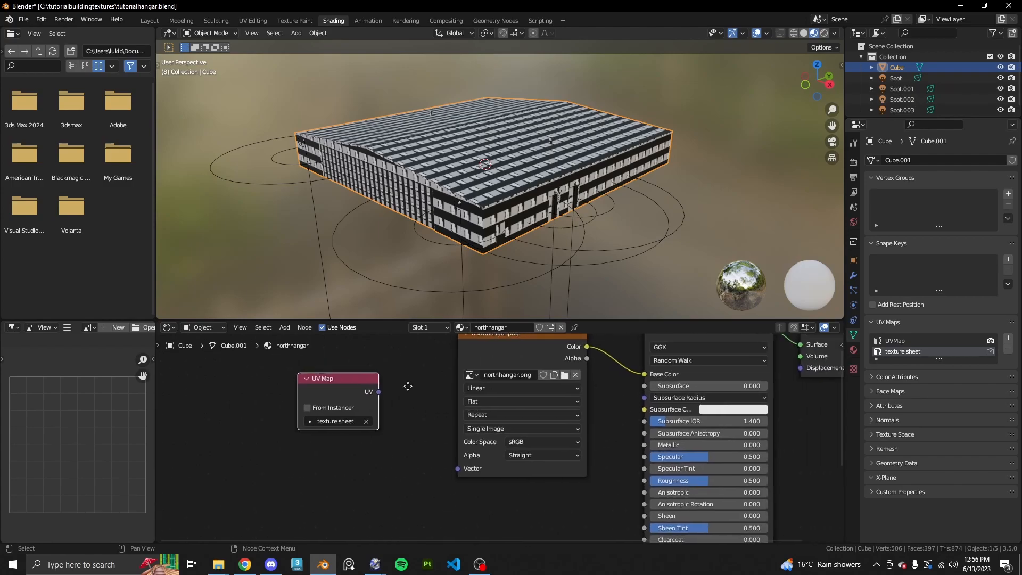
{"action": "left_click_drag", "start_coordinate": [377, 391], "coordinate": [413, 380]}
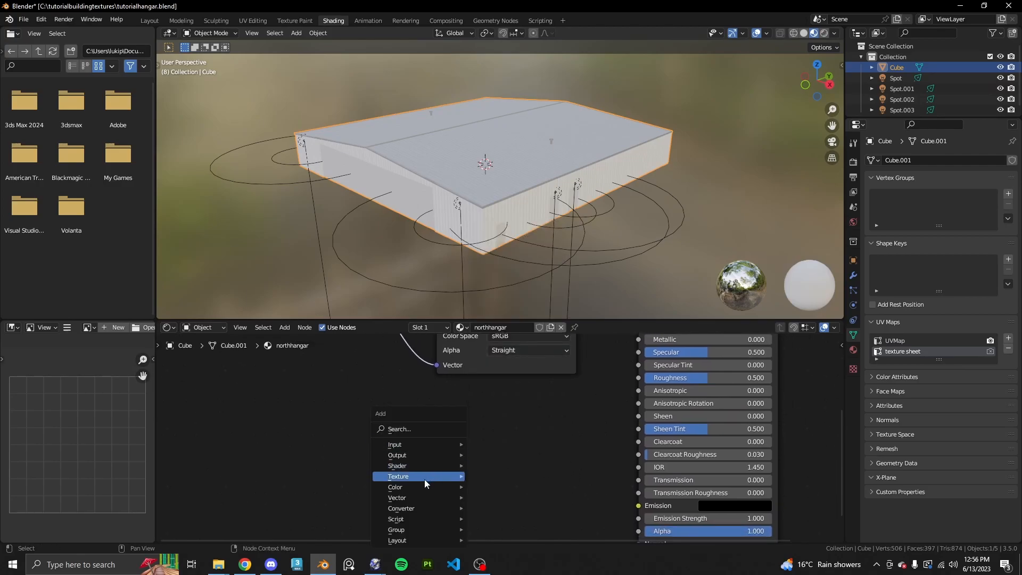
- Create a new blank 4096 × 4096 px image named northhangar_LIT in a second image texture node
{"action": "left_click", "coordinate": [420, 476]}
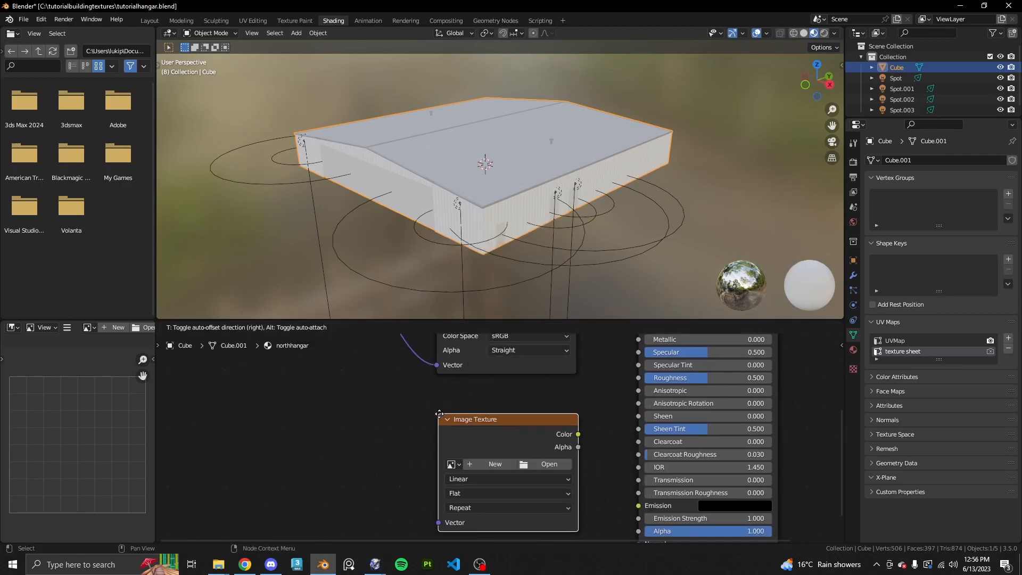
{"action": "left_click", "coordinate": [494, 463]}
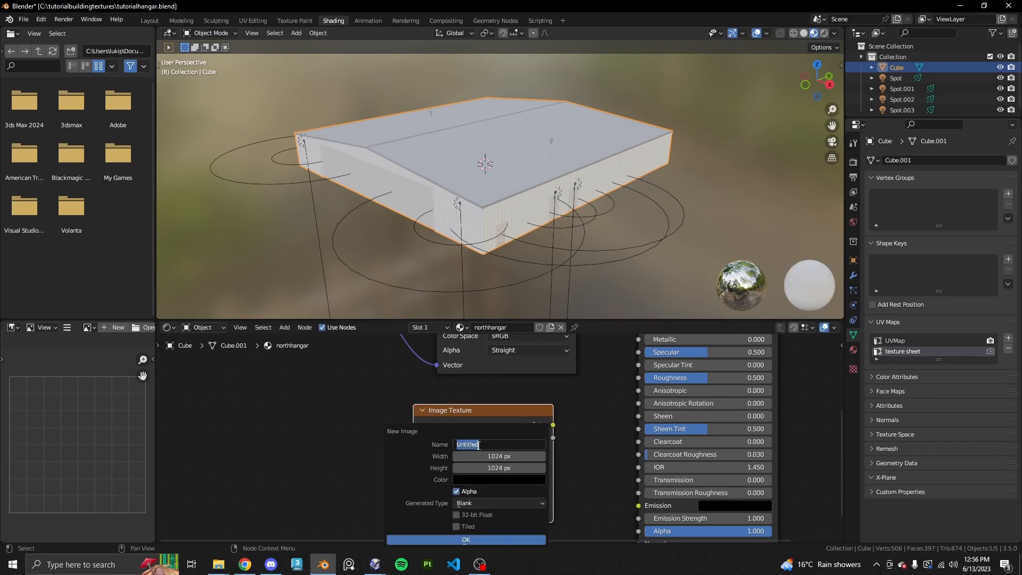
{"action": "type", "text": "north"}
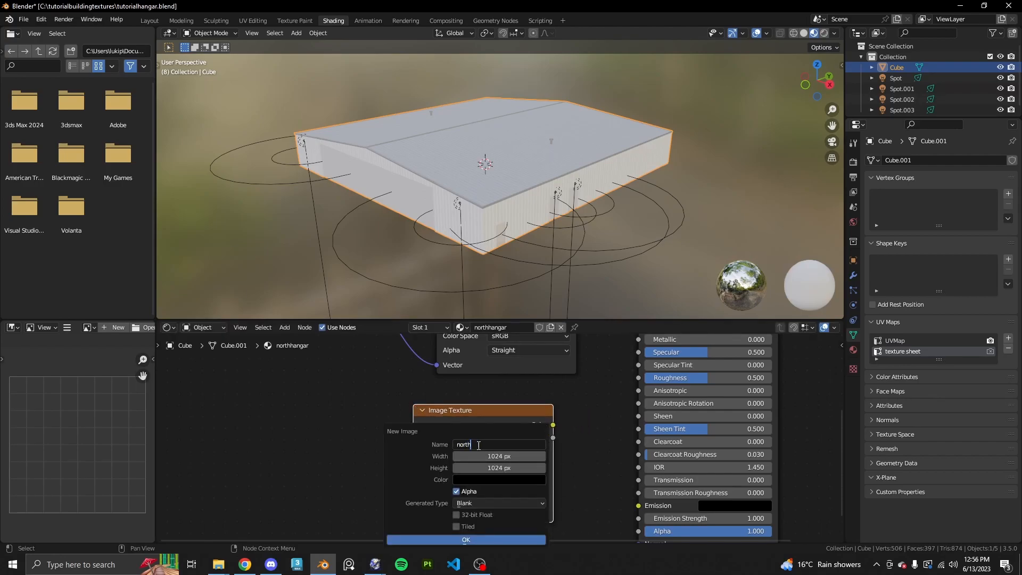
{"action": "type", "text": "hangar_LIT"}
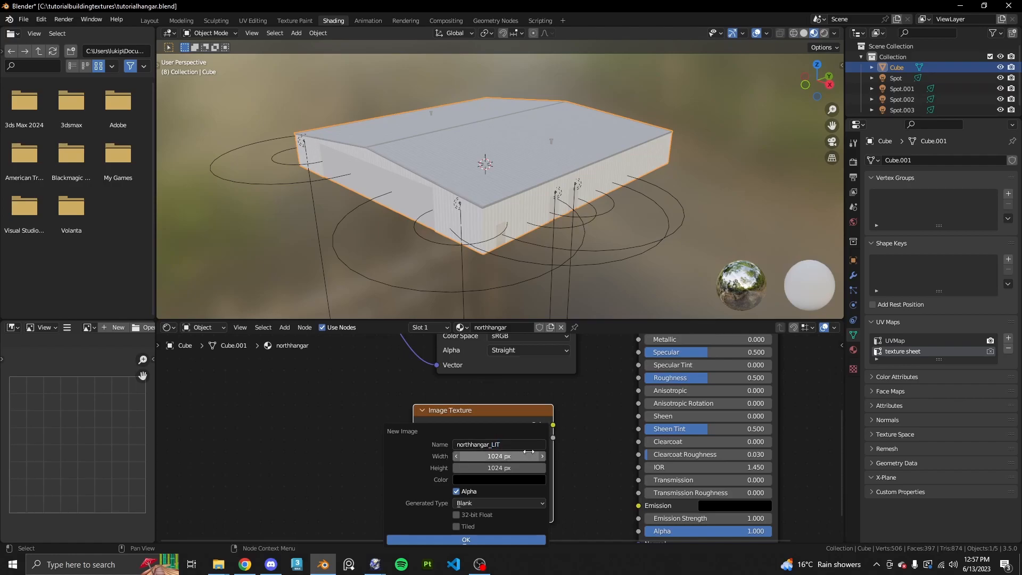
{"action": "double_click", "coordinate": [495, 444]}
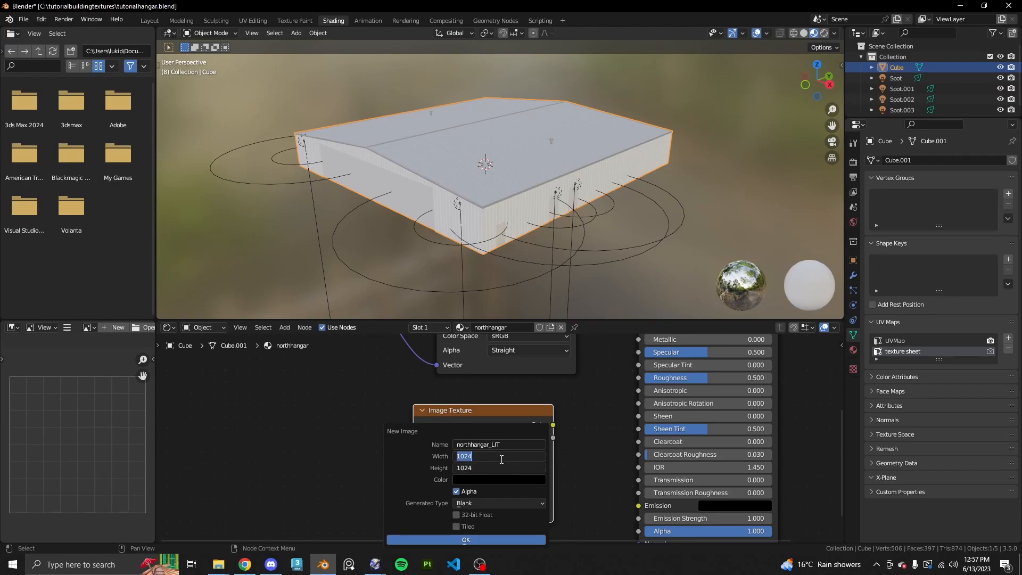
{"action": "type", "text": "4096 px"}
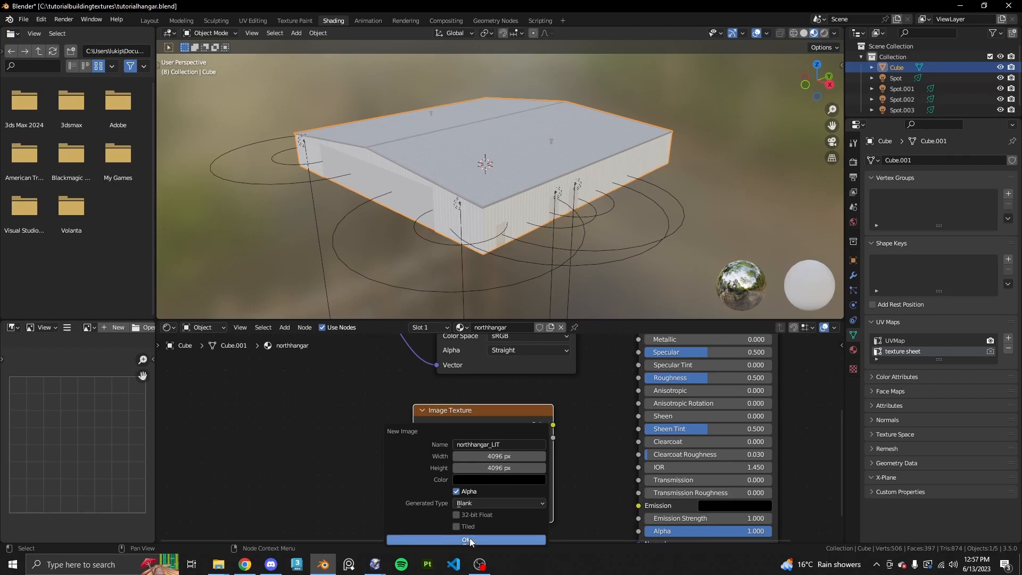
{"action": "left_click", "coordinate": [466, 540]}
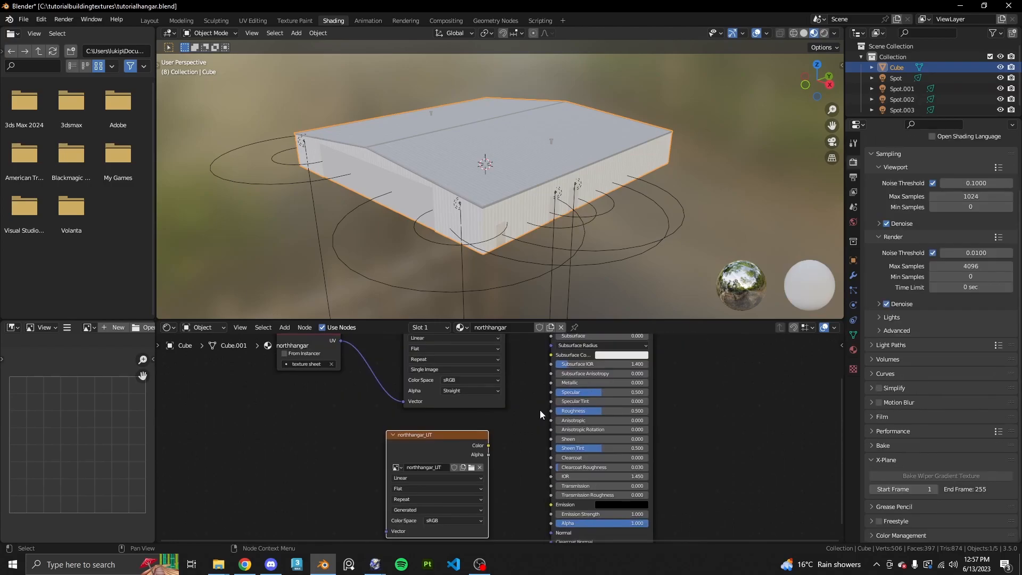
{"action": "mouse_move", "coordinate": [533, 441]}
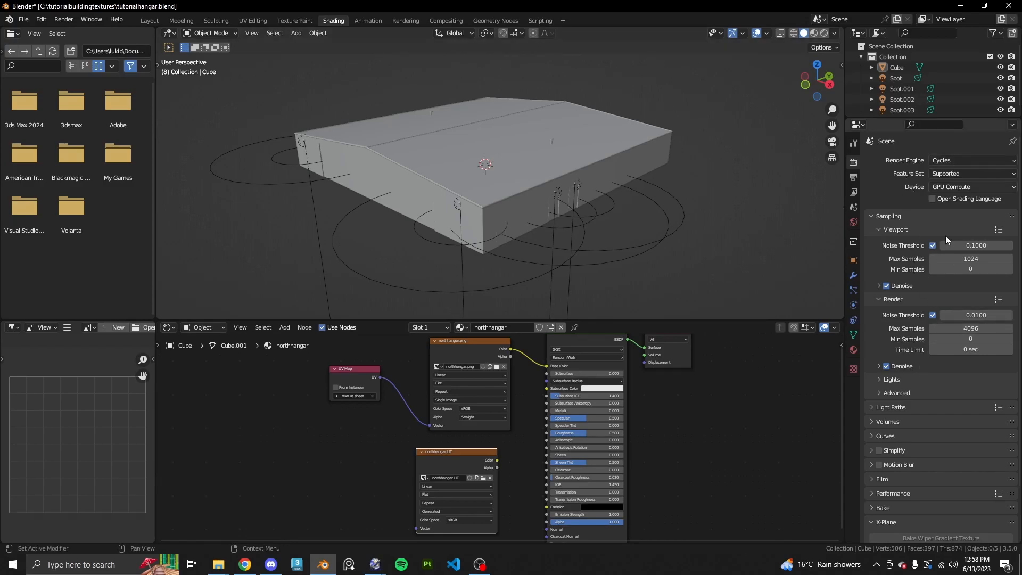
- Set the Cycles bake type to Diffuse with direct, indirect and colour contributions
{"action": "scroll", "scroll_direction": "down", "scroll_amount": 3}
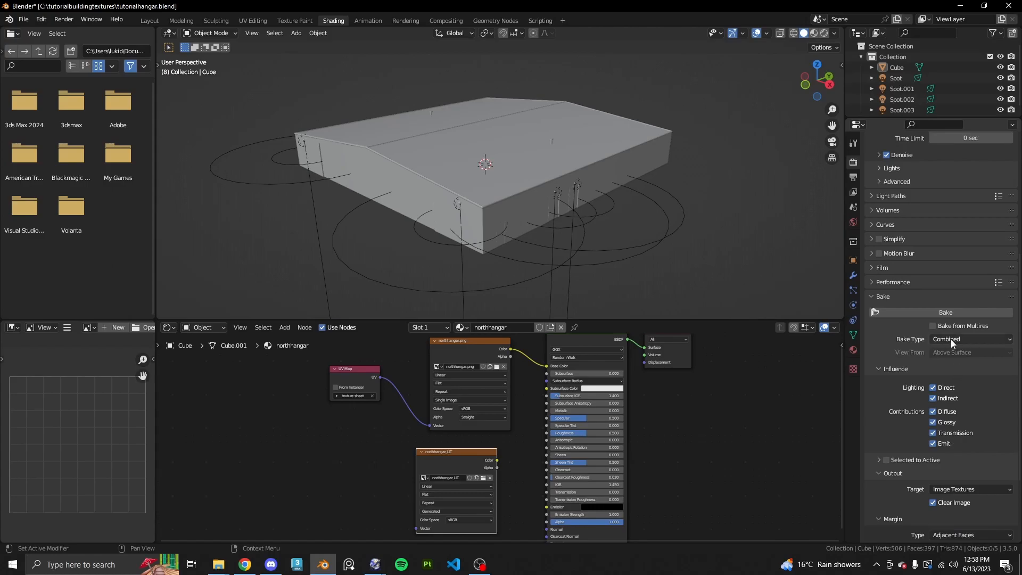
{"action": "left_click", "coordinate": [971, 339]}
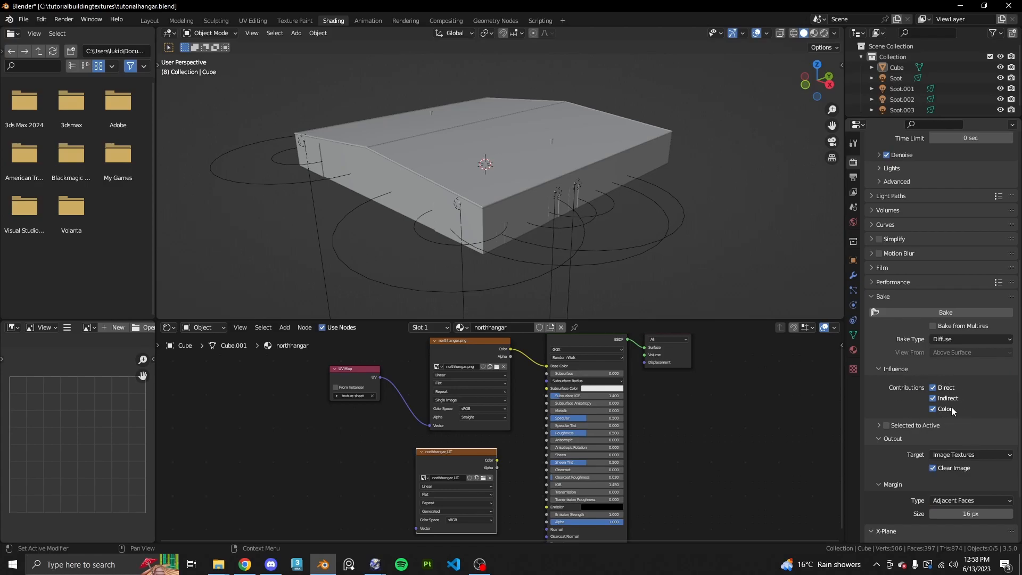
{"action": "mouse_move", "coordinate": [977, 400]}
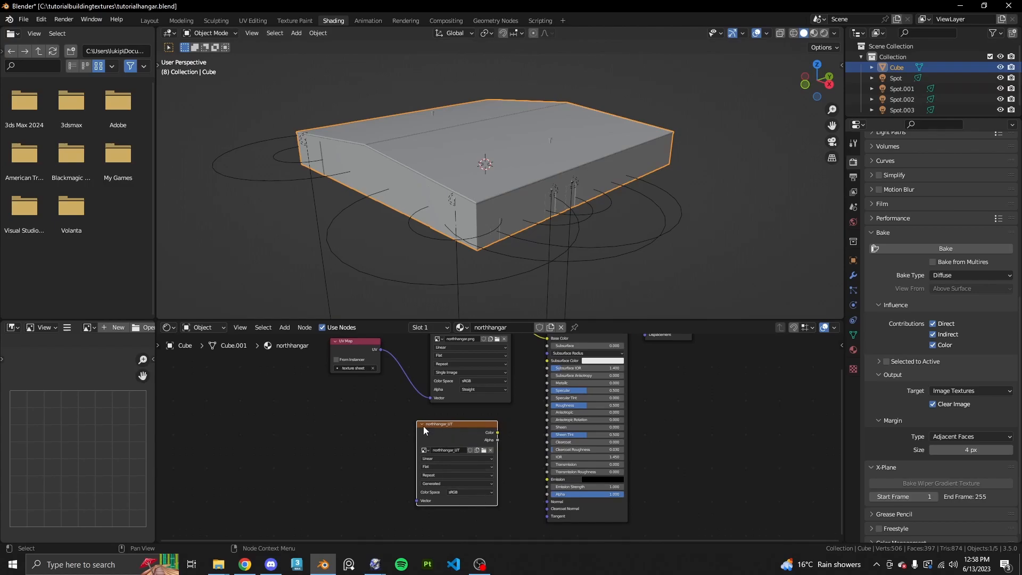
{"action": "mouse_move", "coordinate": [820, 367]}
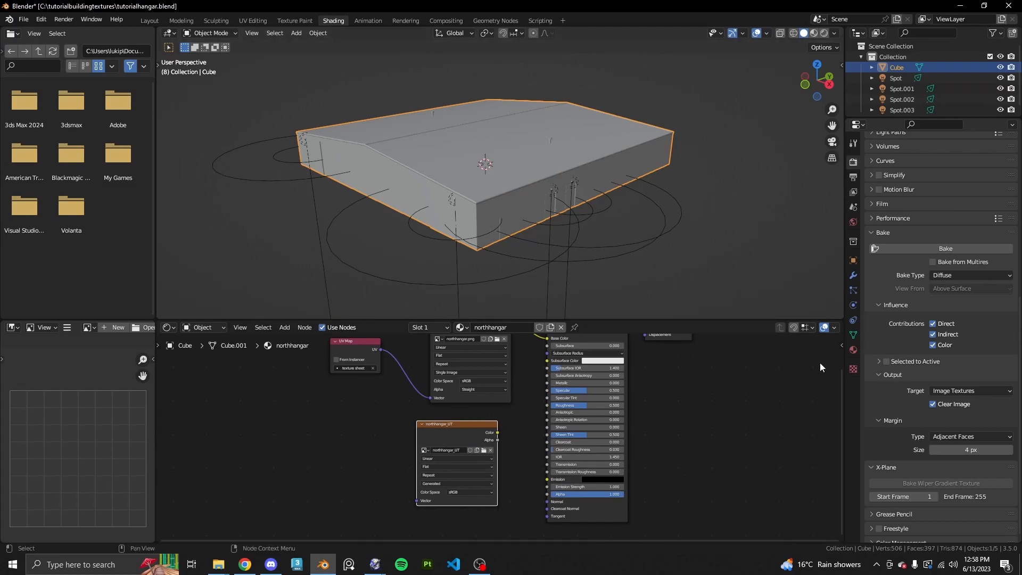
- Run the Diffuse bake with a 4 px margin into the northhangar_LIT image
{"action": "left_click", "coordinate": [945, 248]}
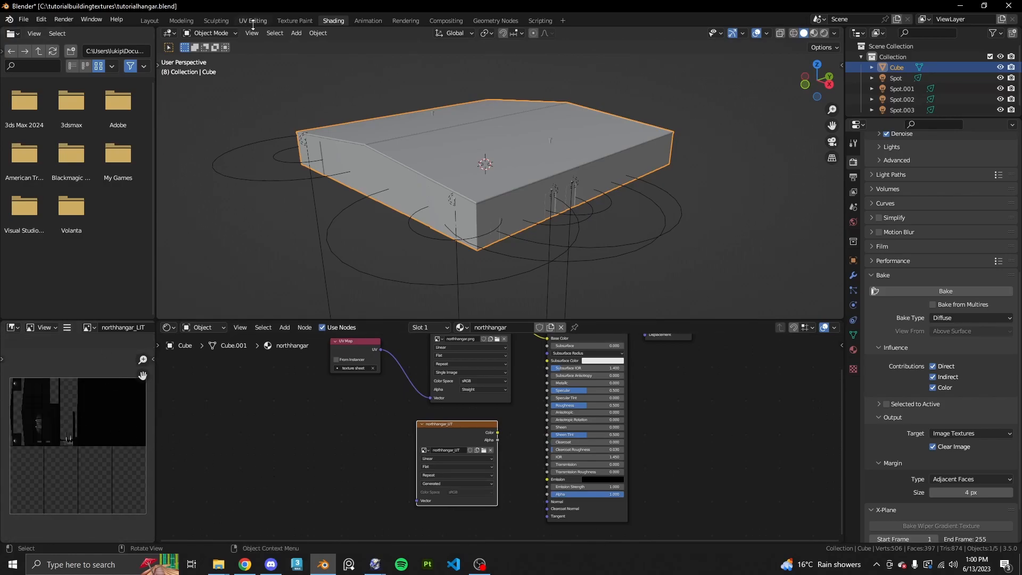
- Show northhangar_LIT in the UV Editing Image Editor and save it to disk via Image > Save
{"action": "left_click", "coordinate": [252, 21]}
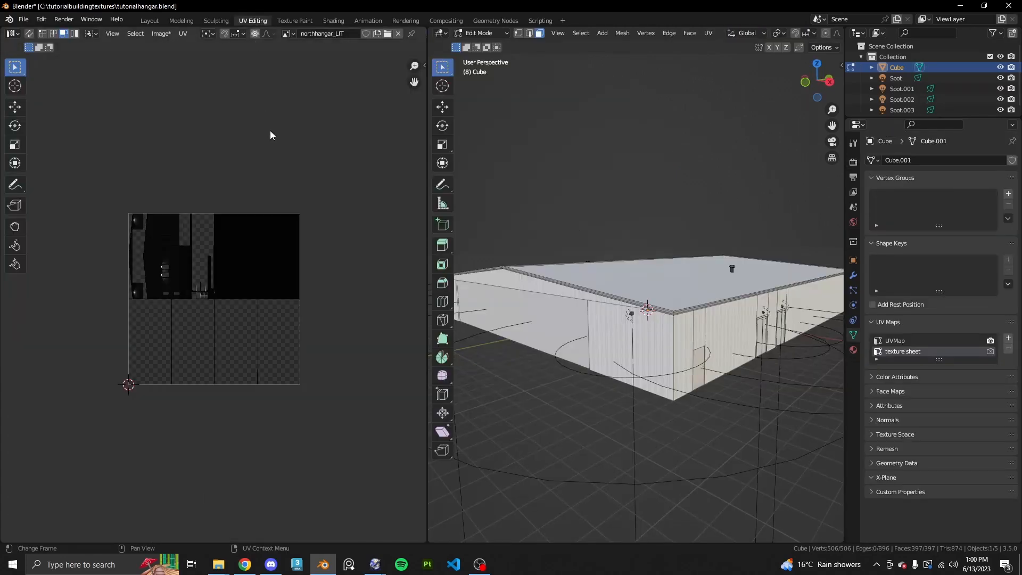
{"action": "left_click", "coordinate": [288, 33]}
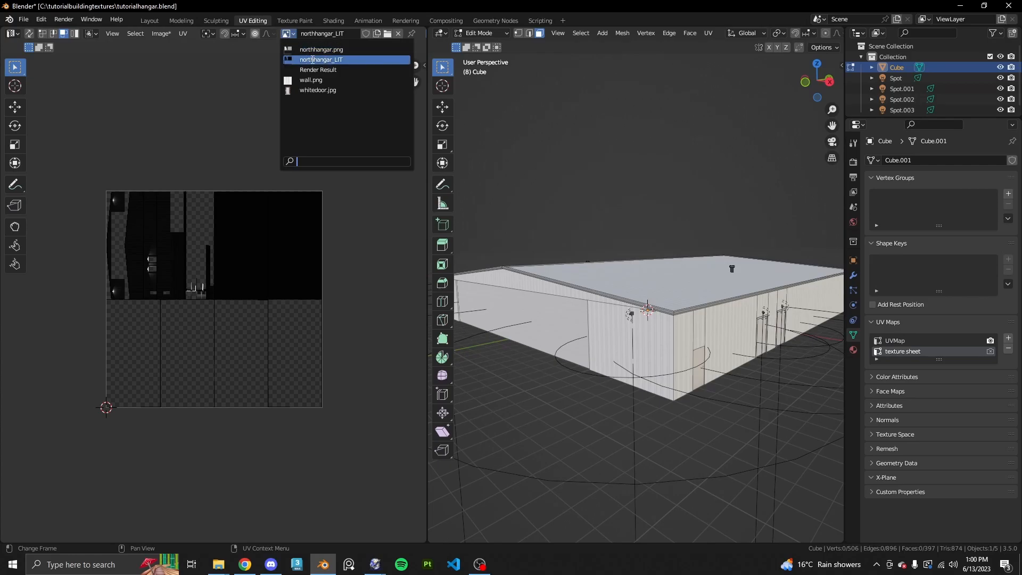
{"action": "left_click", "coordinate": [161, 33]}
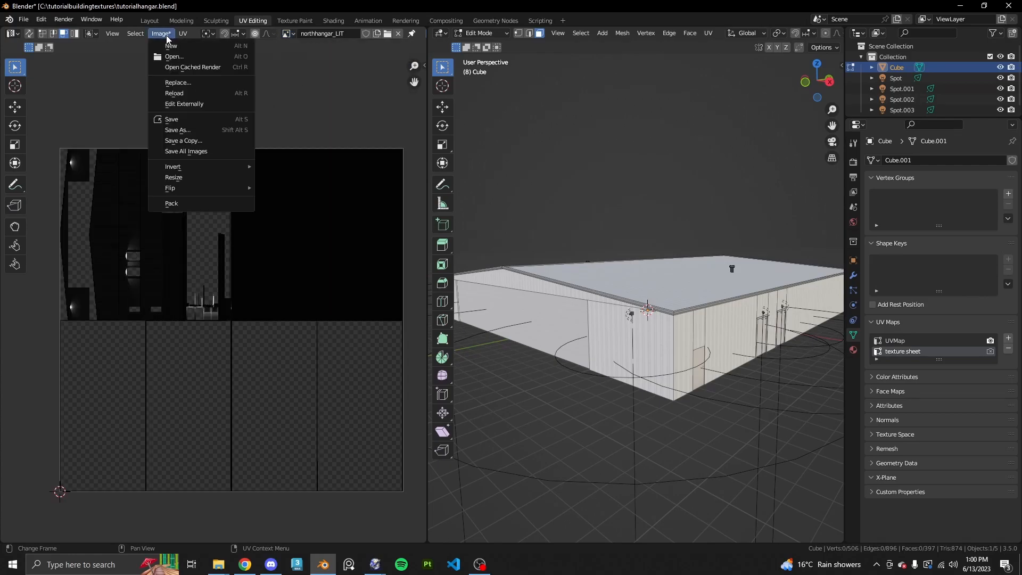
{"action": "left_click", "coordinate": [177, 130]}
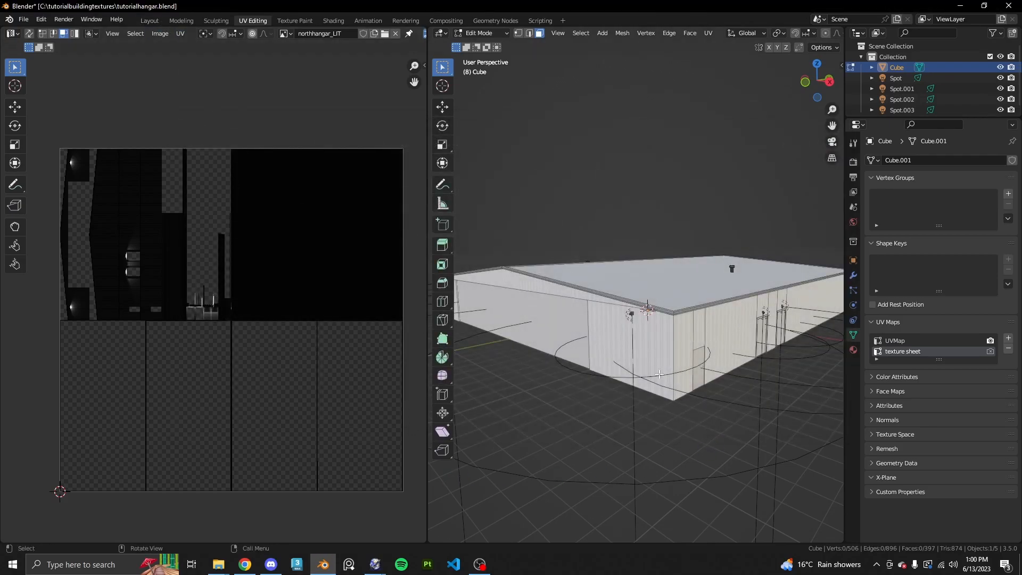
{"action": "left_click", "coordinate": [149, 20]}
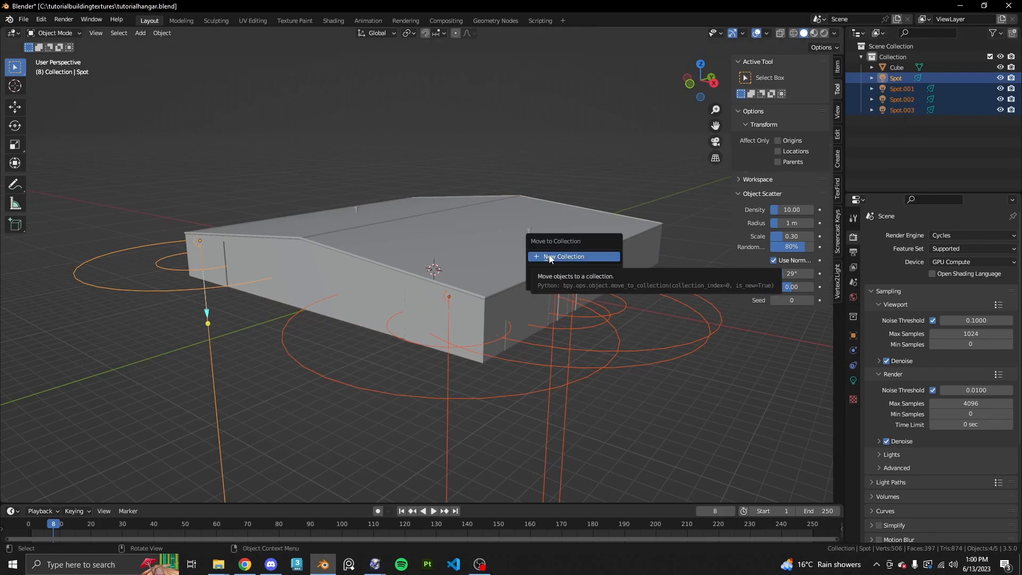
- Move the four spot lights into a new collection named lights
{"action": "left_click", "coordinate": [564, 257]}
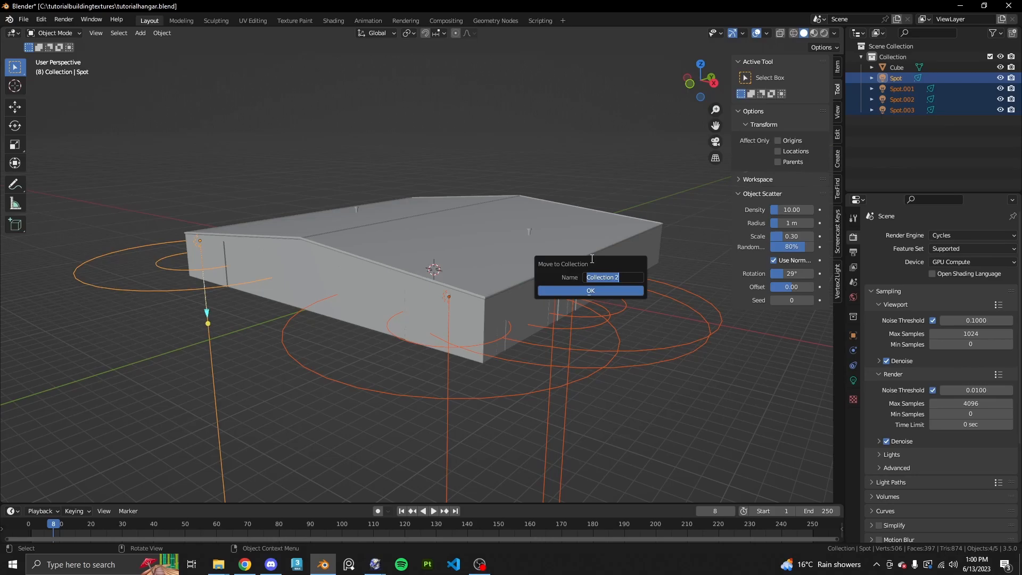
{"action": "type", "text": "lights"}
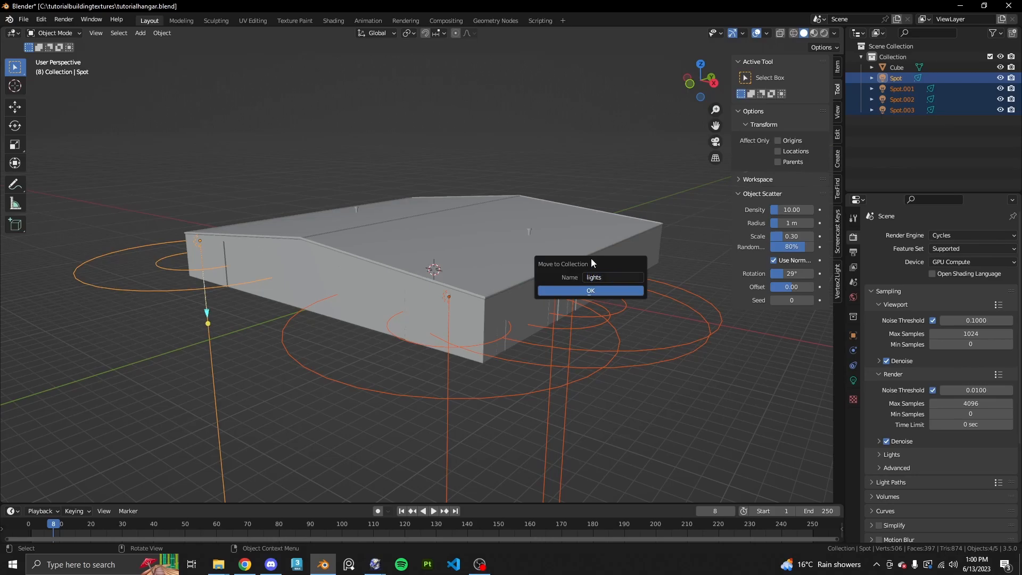
{"action": "left_click", "coordinate": [590, 290]}
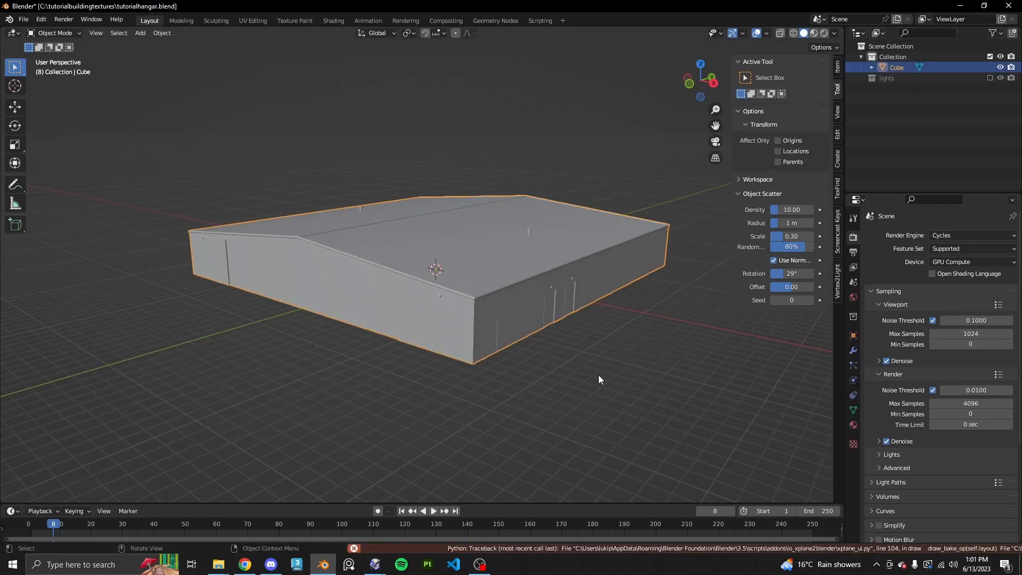
{"action": "mouse_move", "coordinate": [734, 334]}
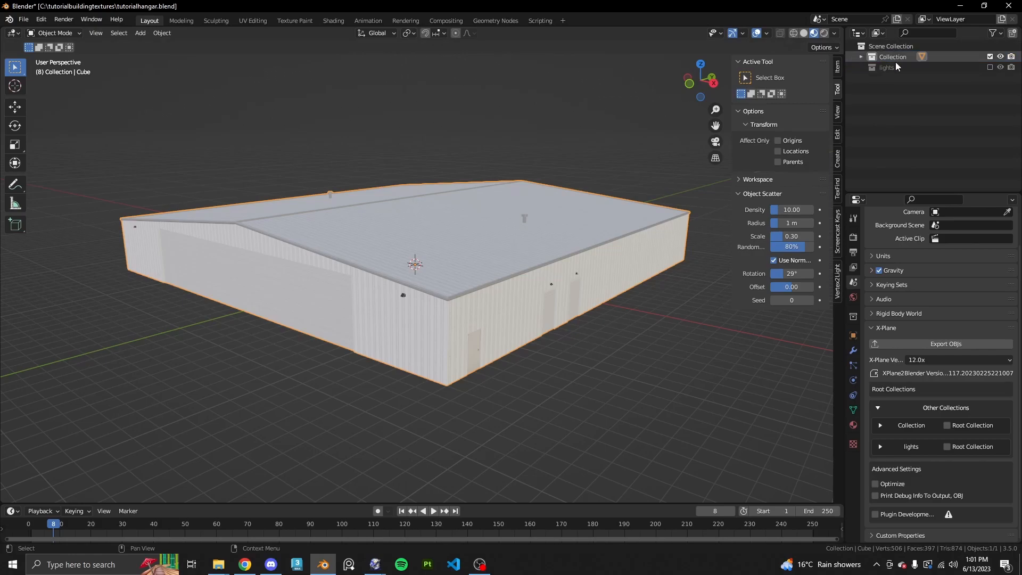
- Make the hangar collection an X-Plane root Scenery Object named northhangar
{"action": "left_click", "coordinate": [897, 67]}
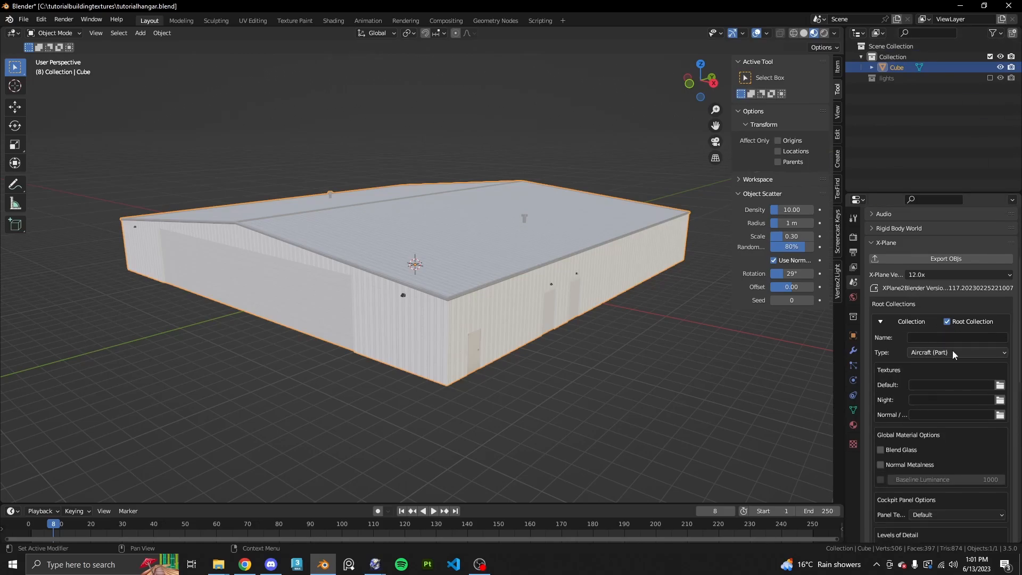
{"action": "left_click", "coordinate": [958, 353]}
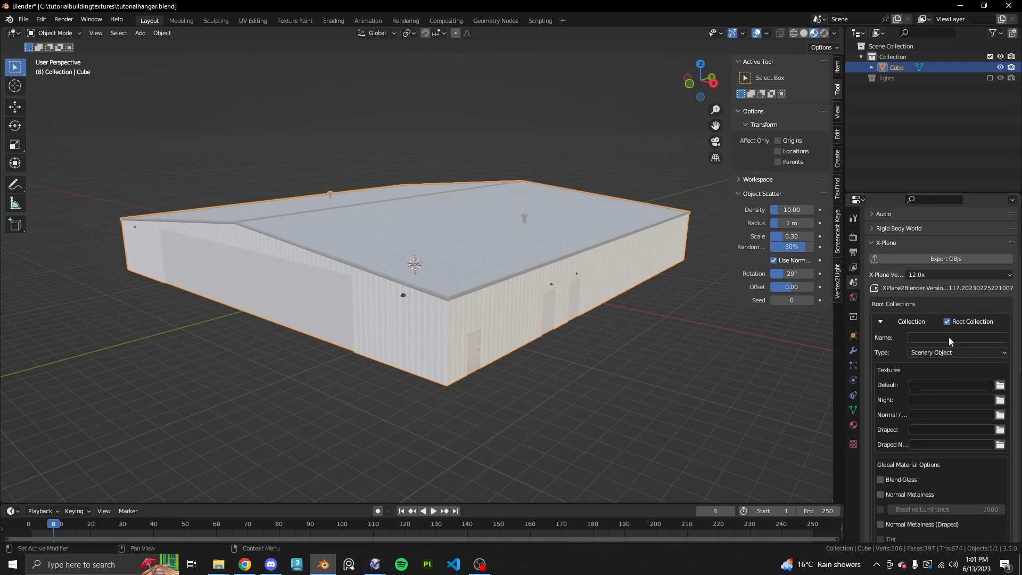
{"action": "left_click", "coordinate": [955, 337]}
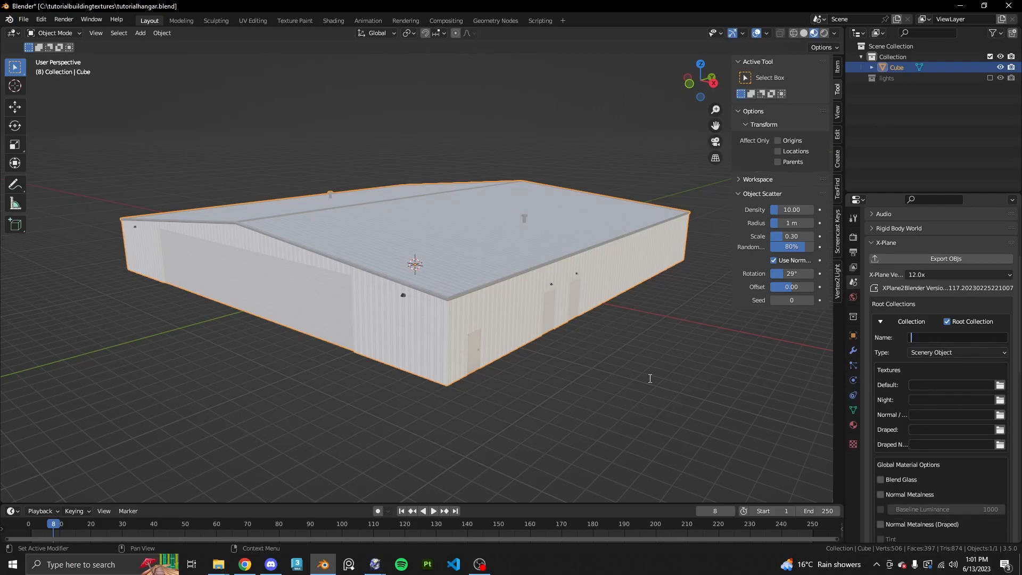
{"action": "type", "text": "northhangar"}
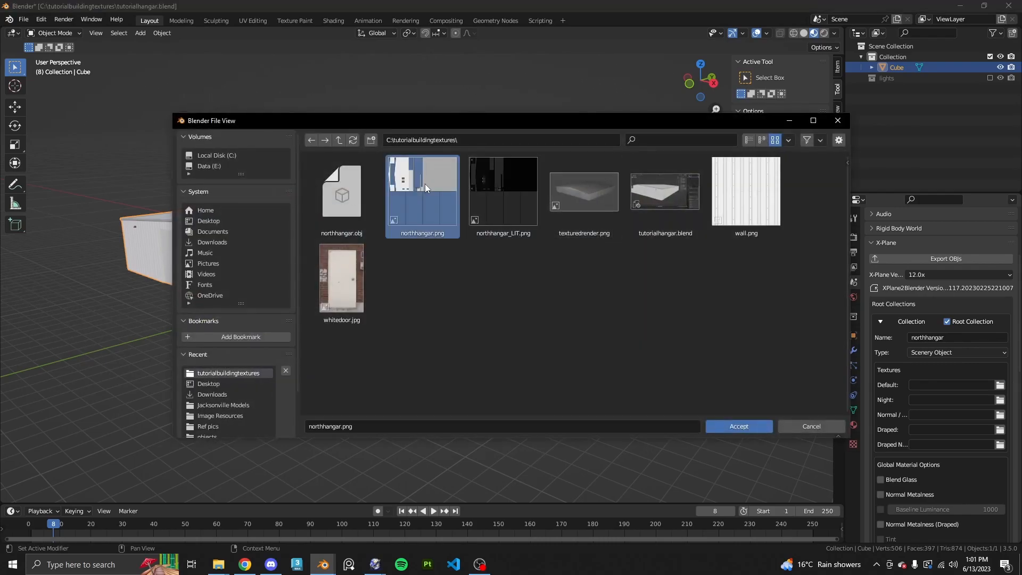
- Assign northhangar.png as the day texture and northhangar_LIT.png as the night texture
{"action": "left_click", "coordinate": [738, 426]}
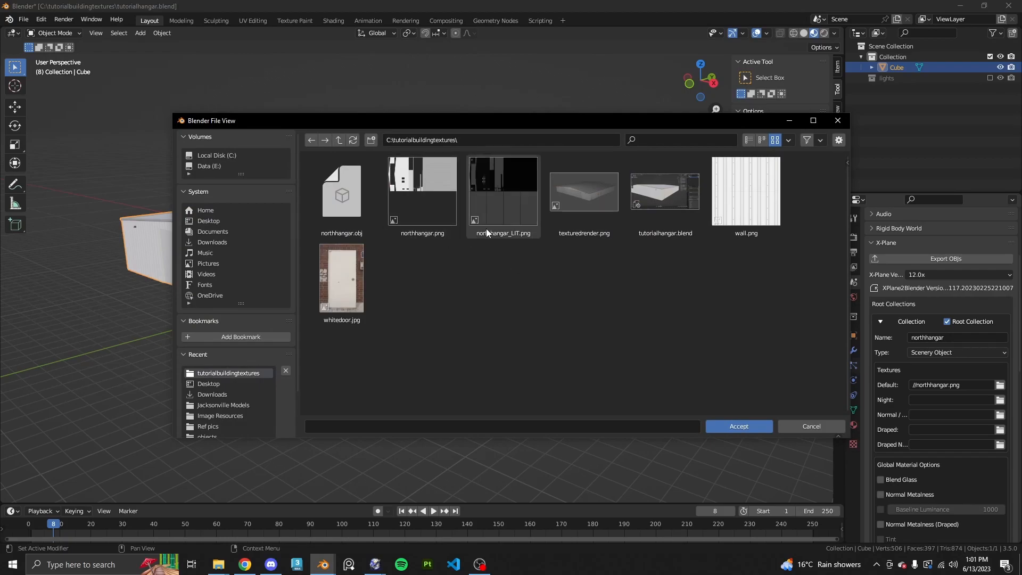
{"action": "left_click", "coordinate": [503, 190]}
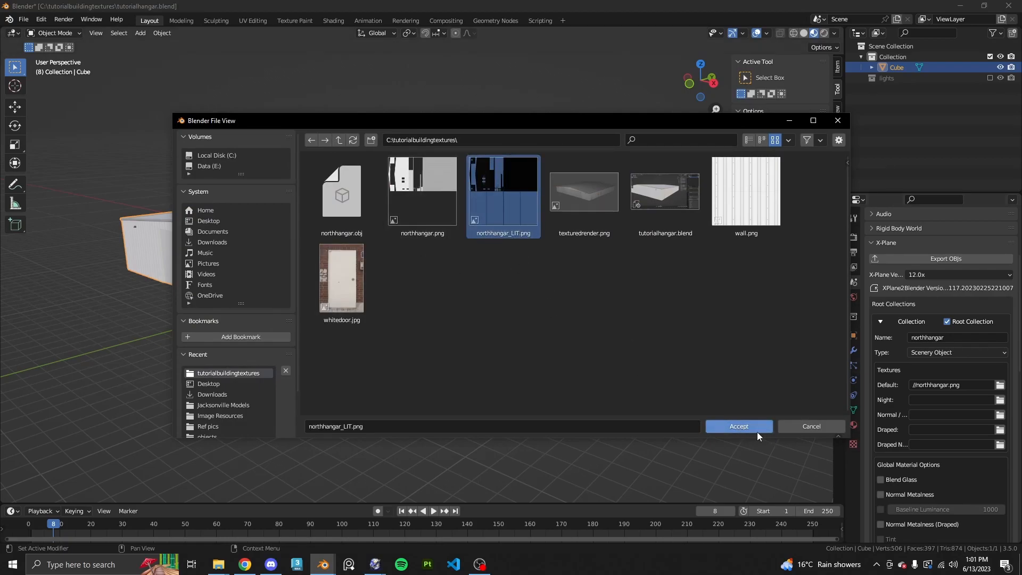
{"action": "left_click", "coordinate": [739, 426]}
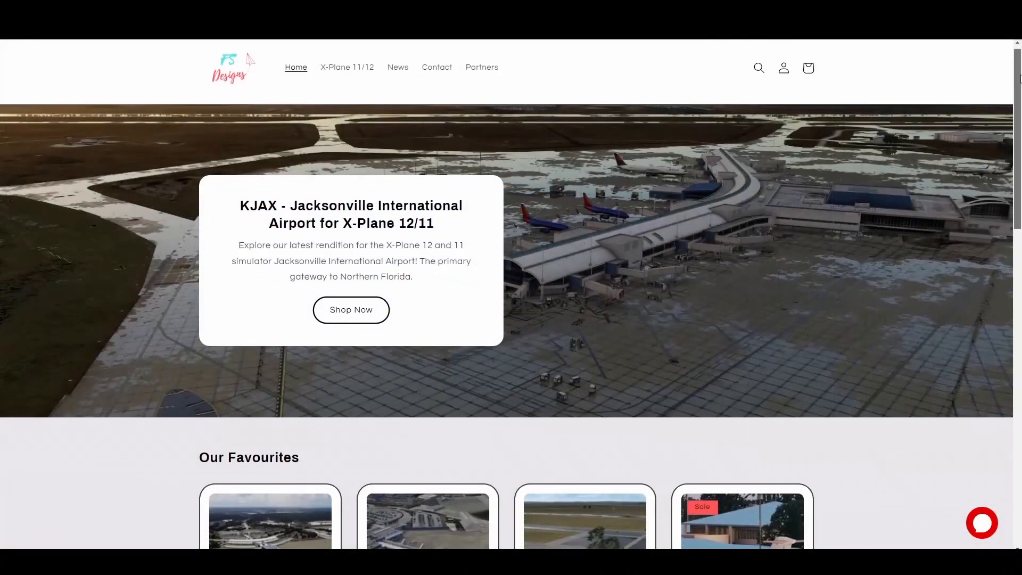
- Scroll the FlightSimDesigns homepage down to the Our Favourites airport products
{"action": "scroll", "scroll_direction": "down", "scroll_amount": 3}
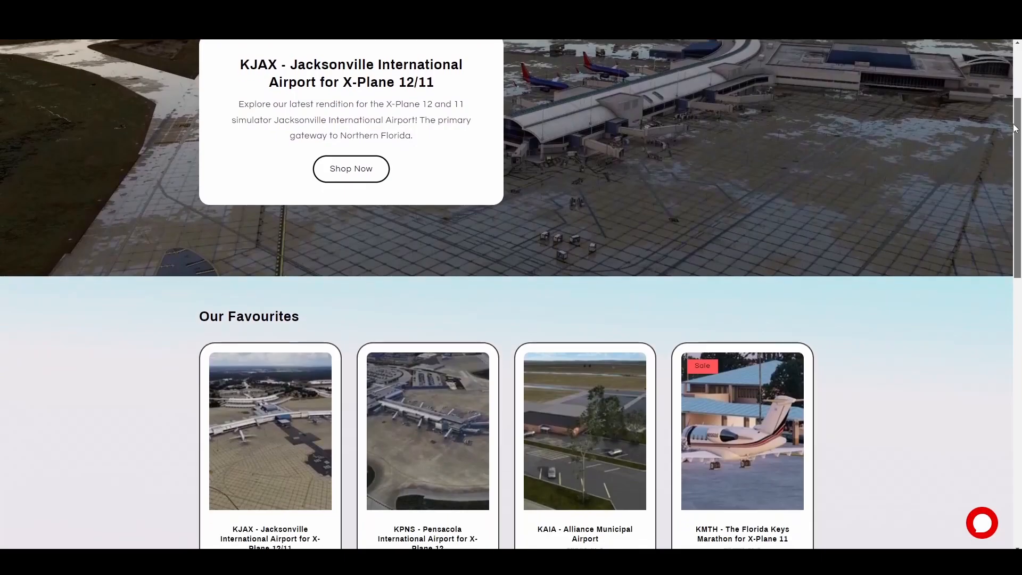
{"action": "scroll", "scroll_direction": "down", "scroll_amount": 3}
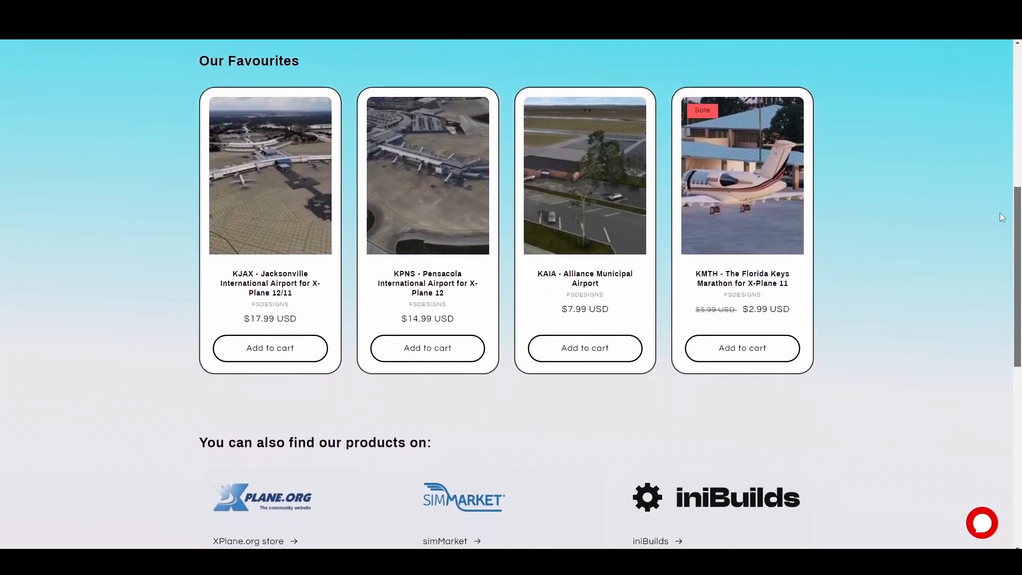